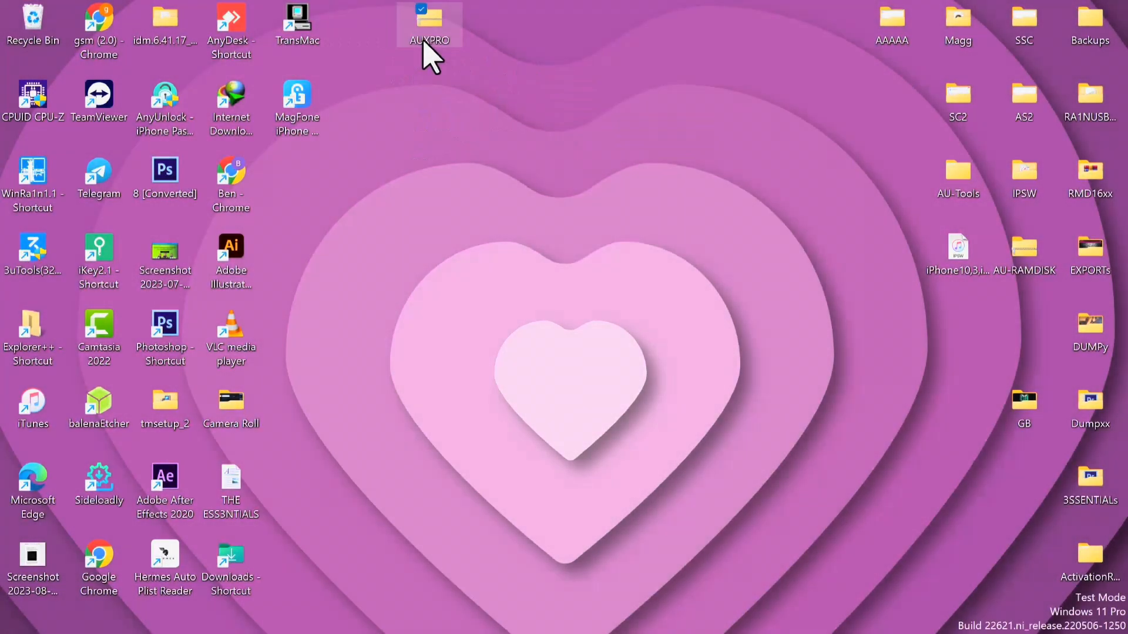
Step: Extract the AUXPRO archive with WinRAR into a new AUXPRO folder on the desktop
{"action": "right_click", "coordinate": [429, 23]}
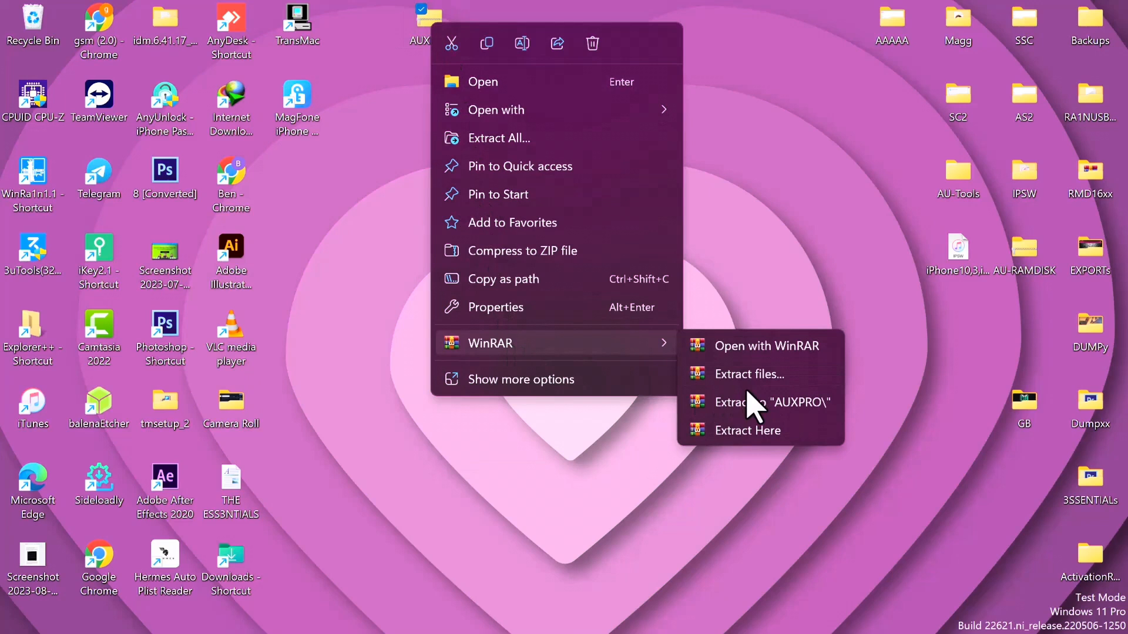
{"action": "left_click", "coordinate": [769, 401]}
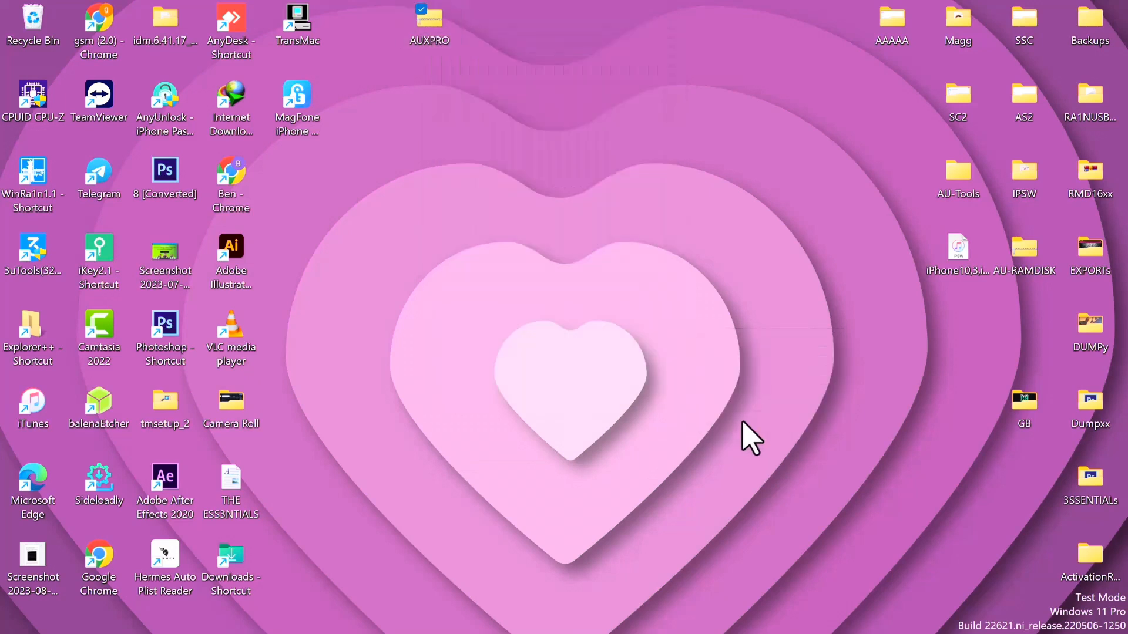
{"action": "double_click", "coordinate": [429, 18]}
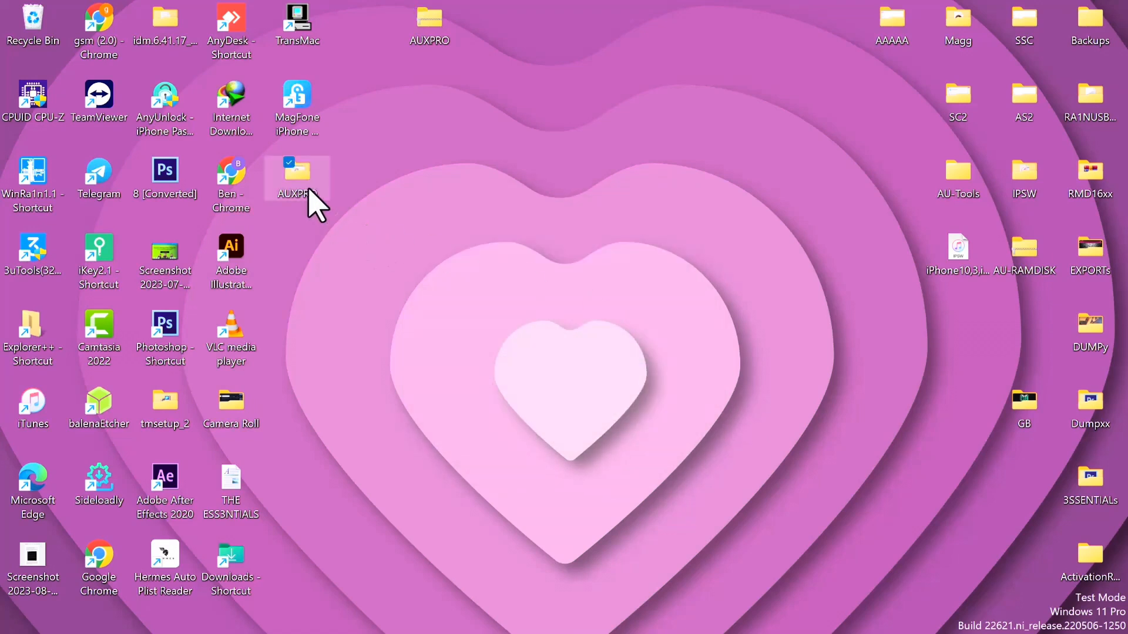
Step: Open the AUXPRO folder and launch the AU Ramdisk V5.0 application
{"action": "double_click", "coordinate": [296, 173]}
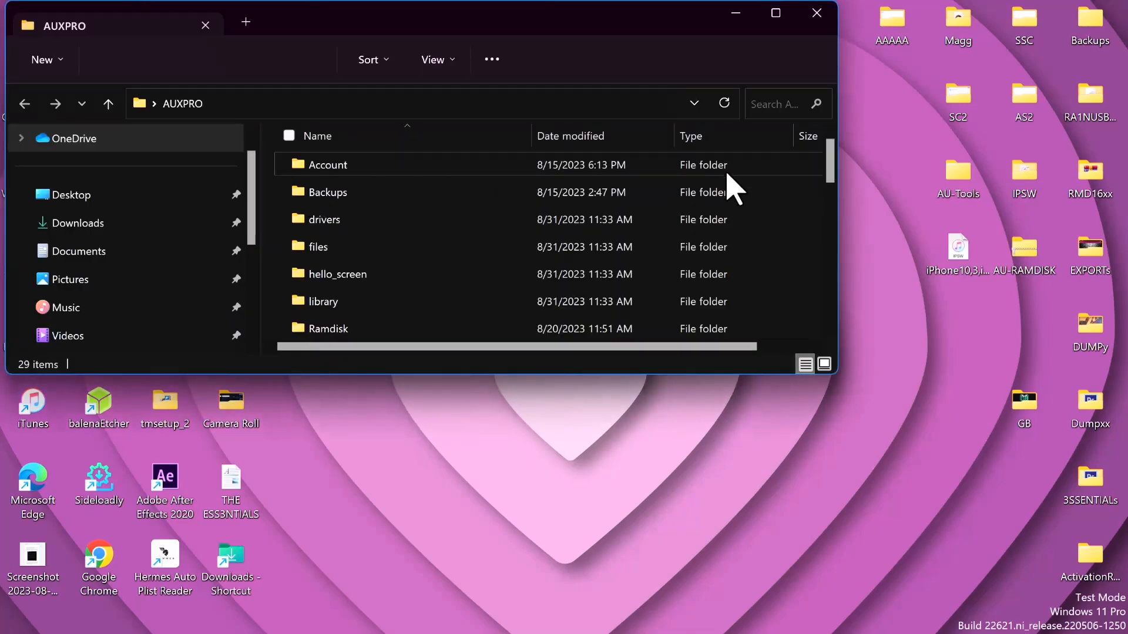
{"action": "left_click", "coordinate": [347, 244]}
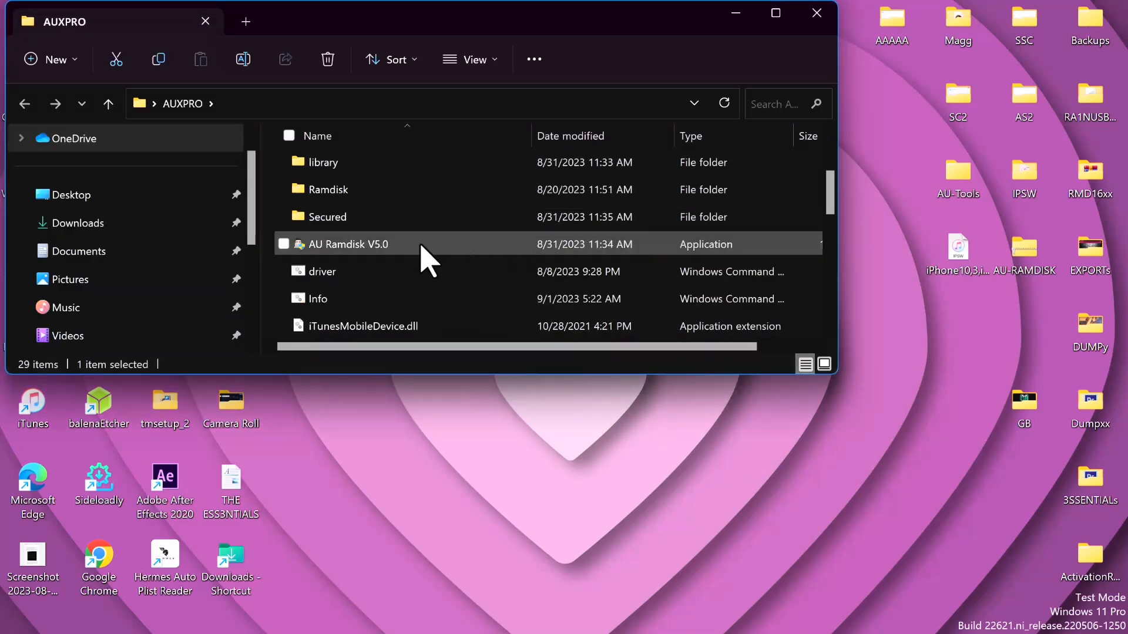
{"action": "right_click", "coordinate": [347, 244]}
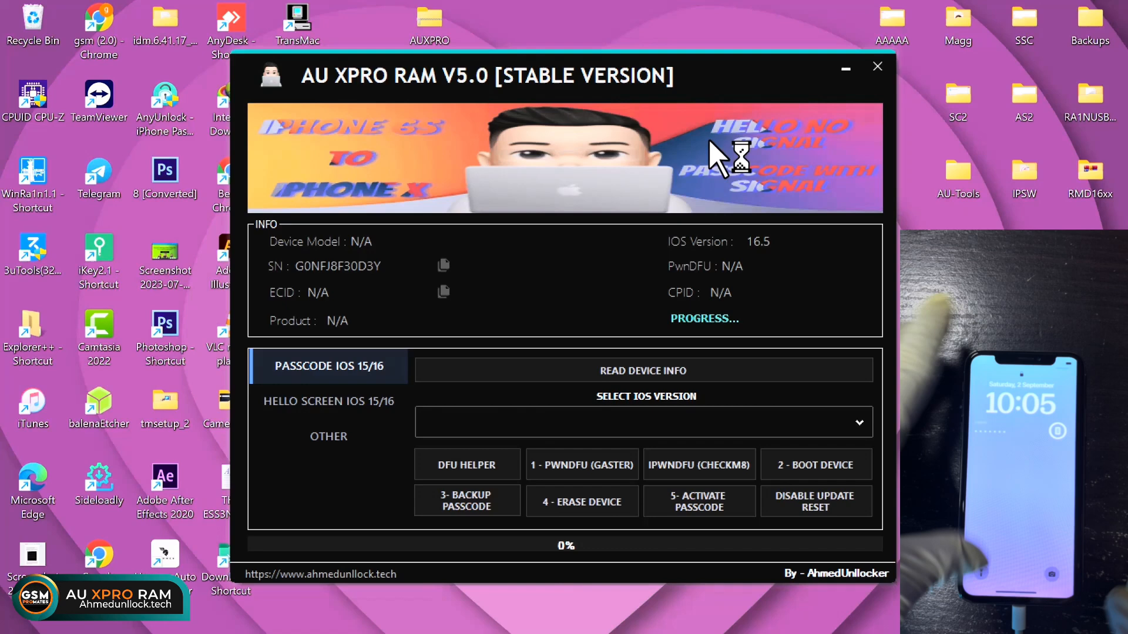
Step: Read device info from the Passcode iOS 15/16 panel
{"action": "left_click", "coordinate": [642, 371]}
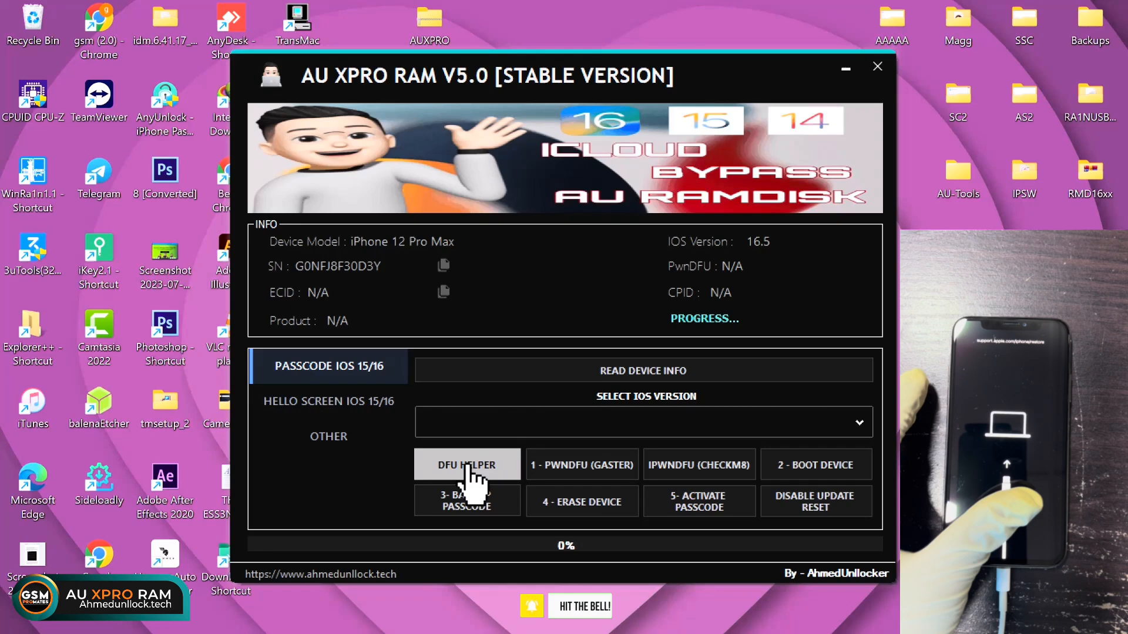
Step: Use DFU Helper to put the iPhone into DFU mode, then acknowledge success
{"action": "left_click", "coordinate": [467, 464]}
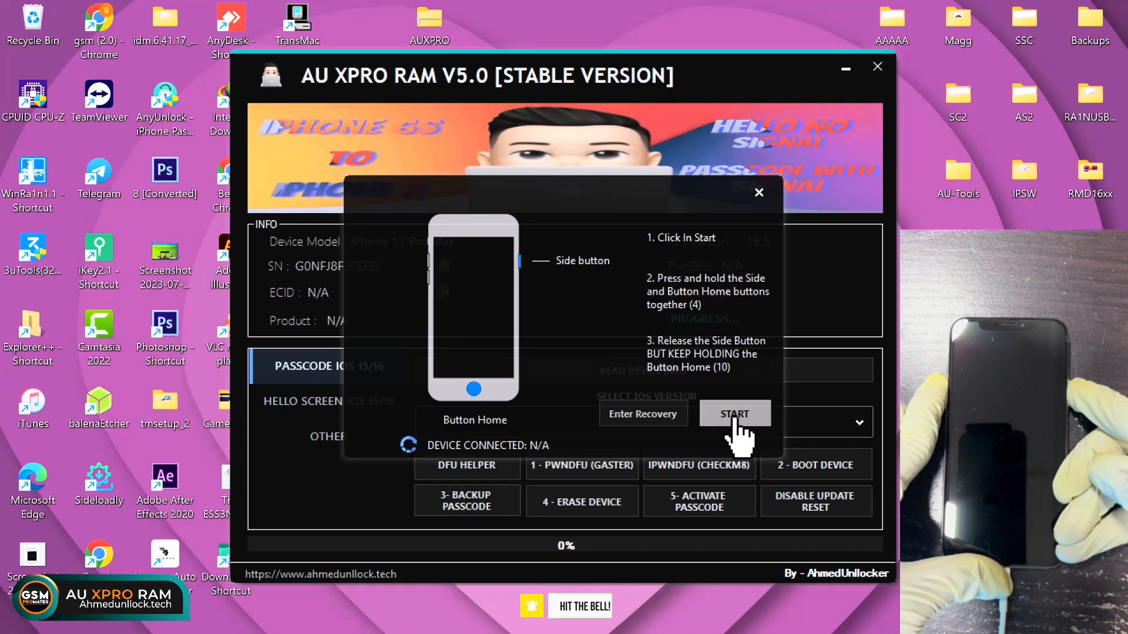
{"action": "left_click", "coordinate": [734, 414]}
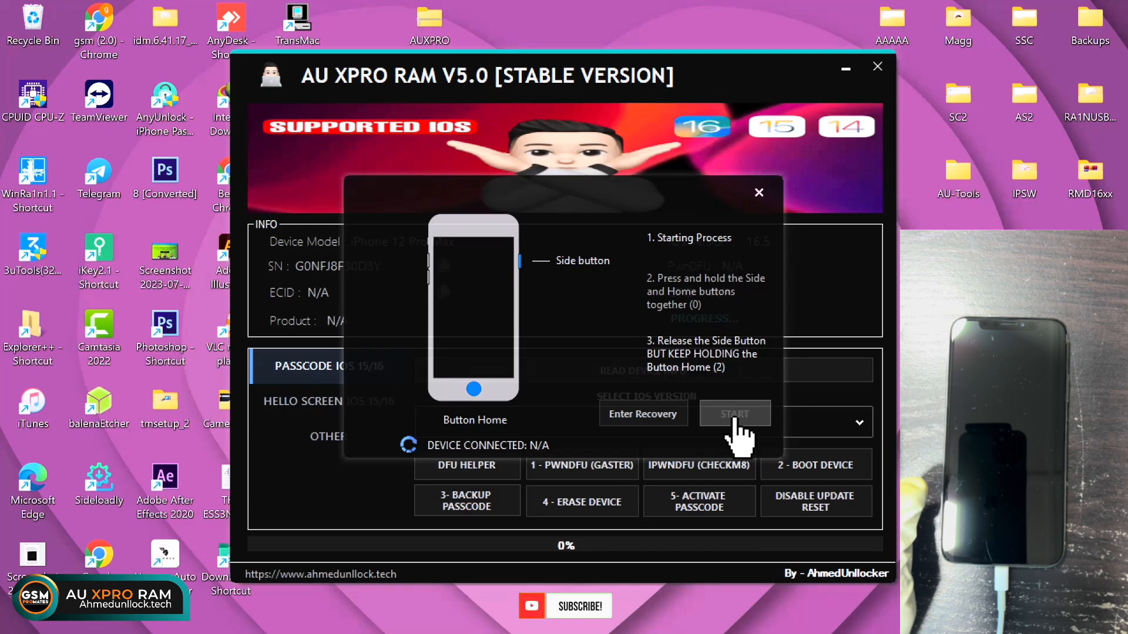
{"action": "left_click", "coordinate": [734, 414]}
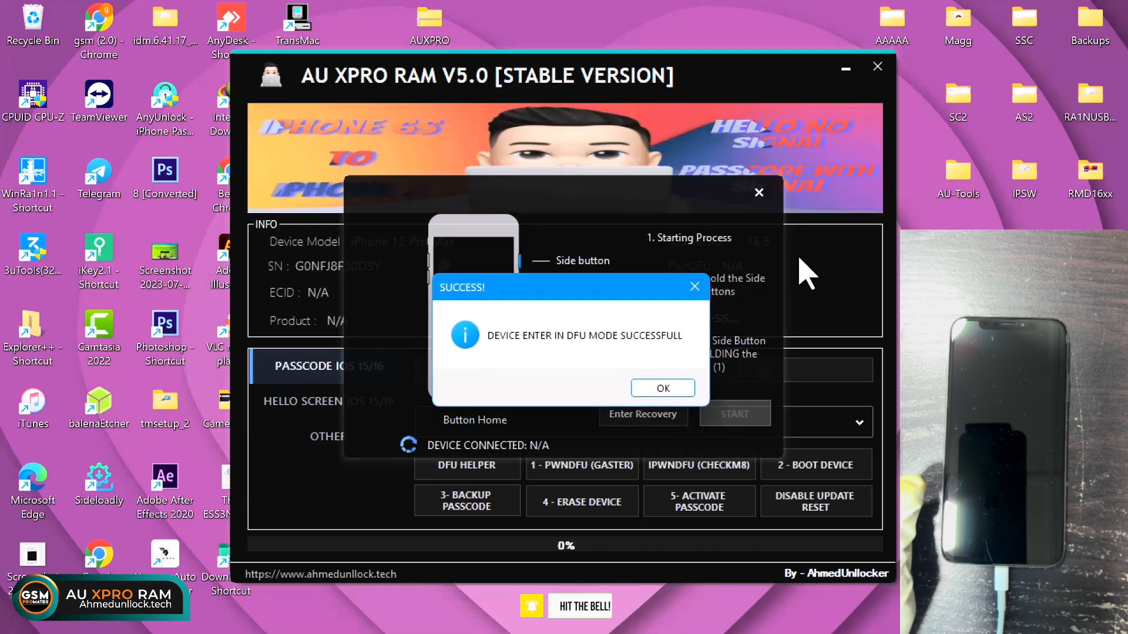
{"action": "left_click", "coordinate": [660, 388]}
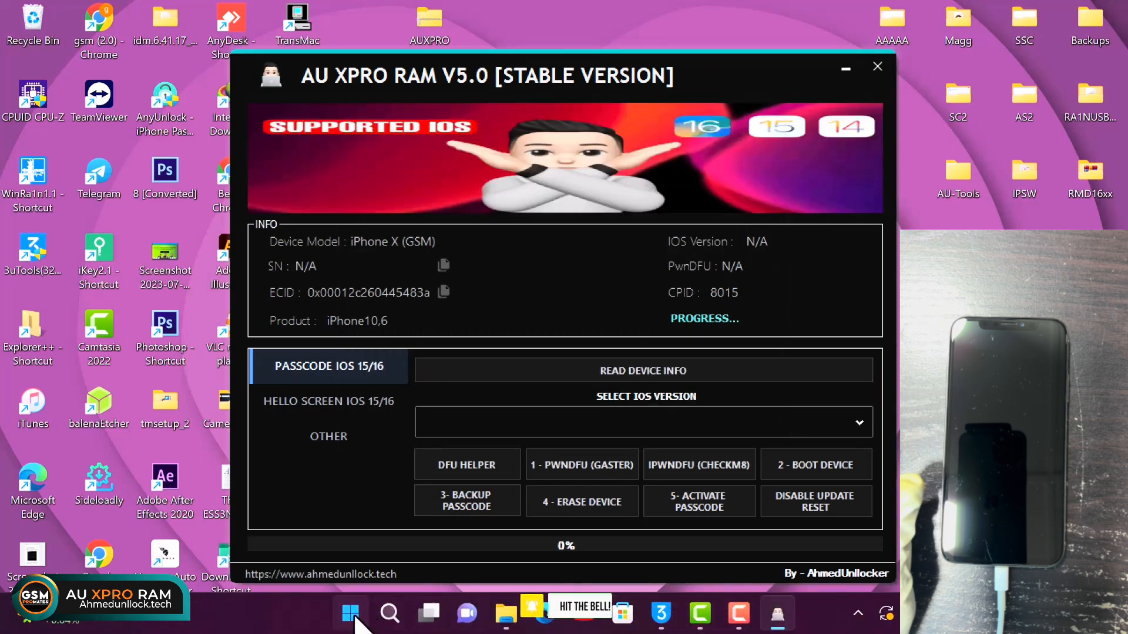
{"action": "right_click", "coordinate": [350, 613]}
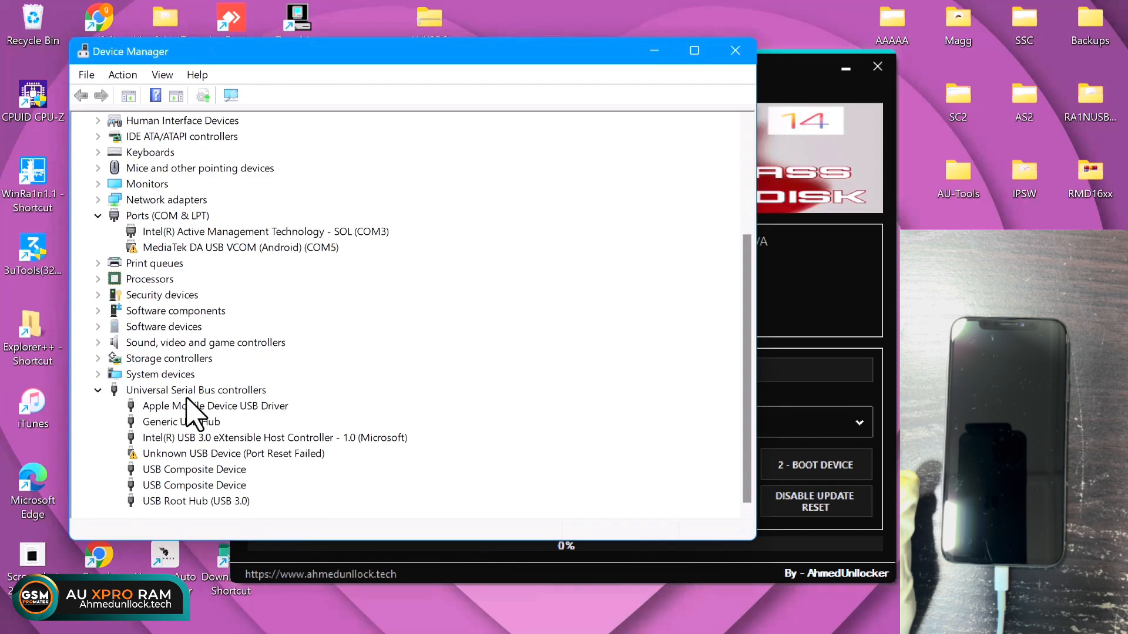
{"action": "double_click", "coordinate": [215, 406]}
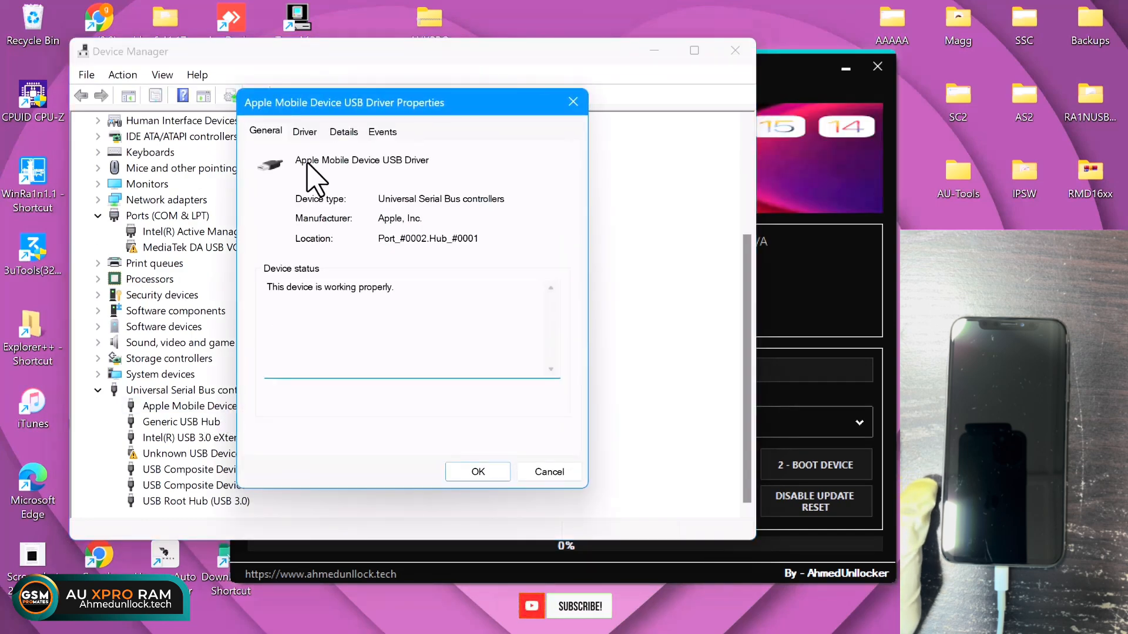
{"action": "left_click", "coordinate": [304, 131]}
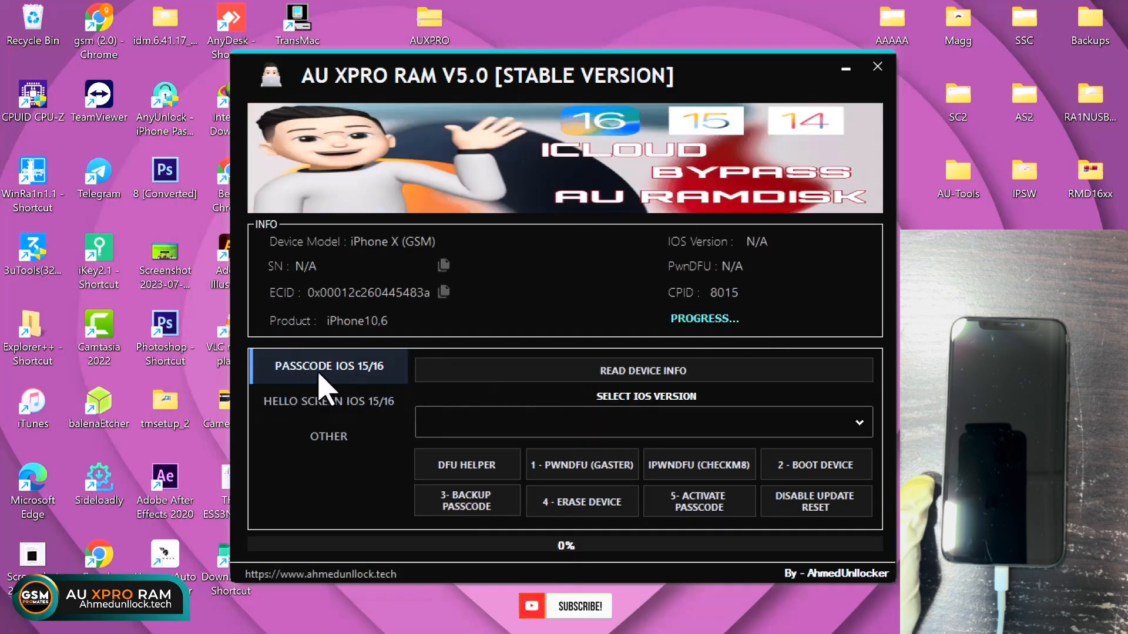
{"action": "mouse_move", "coordinate": [813, 424]}
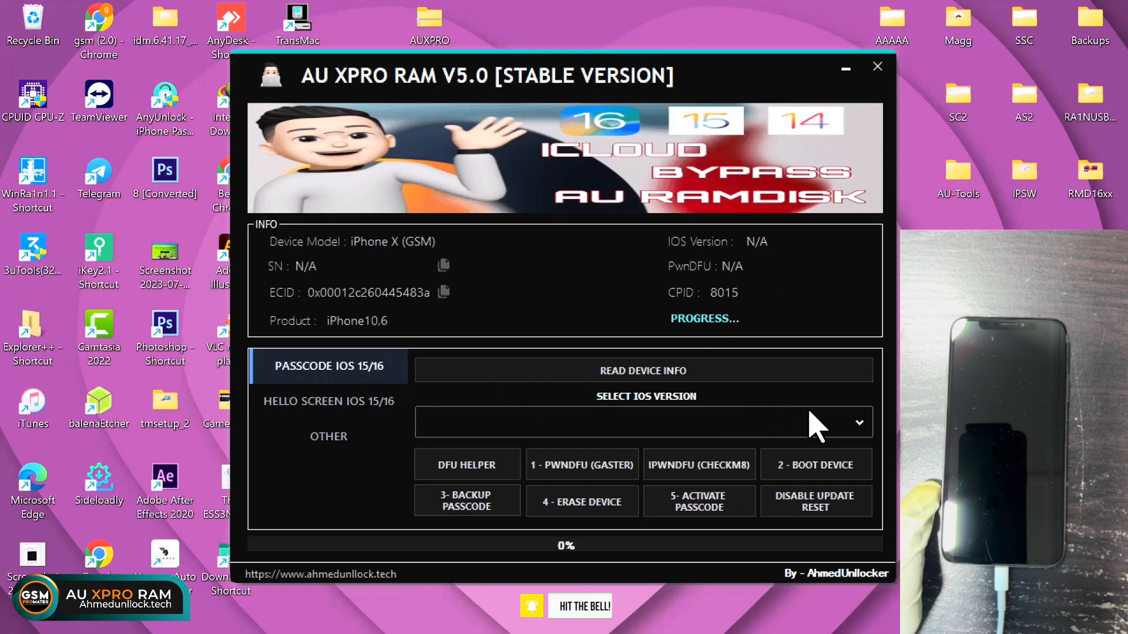
Step: Select iOS 16.X.X and confirm the checkm8 pwned DFU success
{"action": "left_click", "coordinate": [859, 423]}
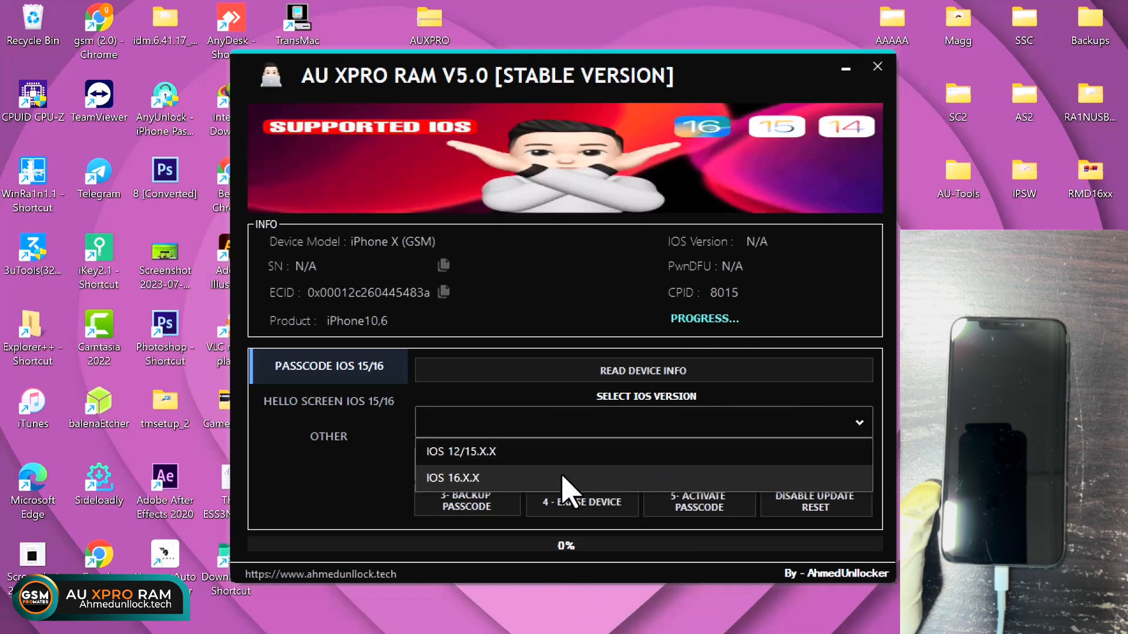
{"action": "left_click", "coordinate": [452, 477]}
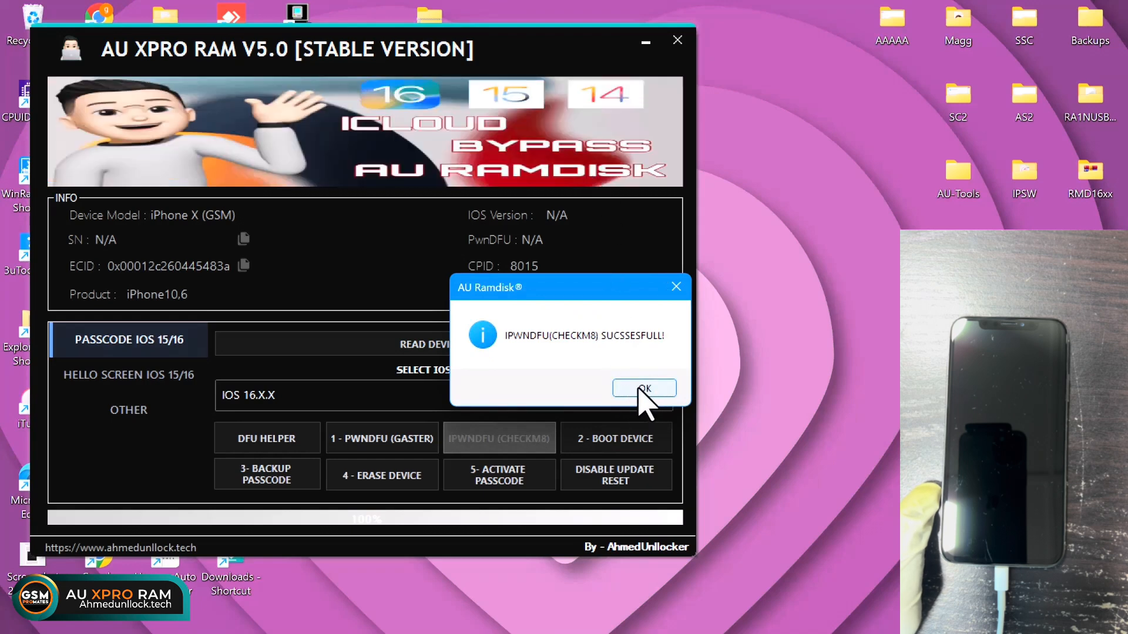
{"action": "left_click", "coordinate": [643, 389]}
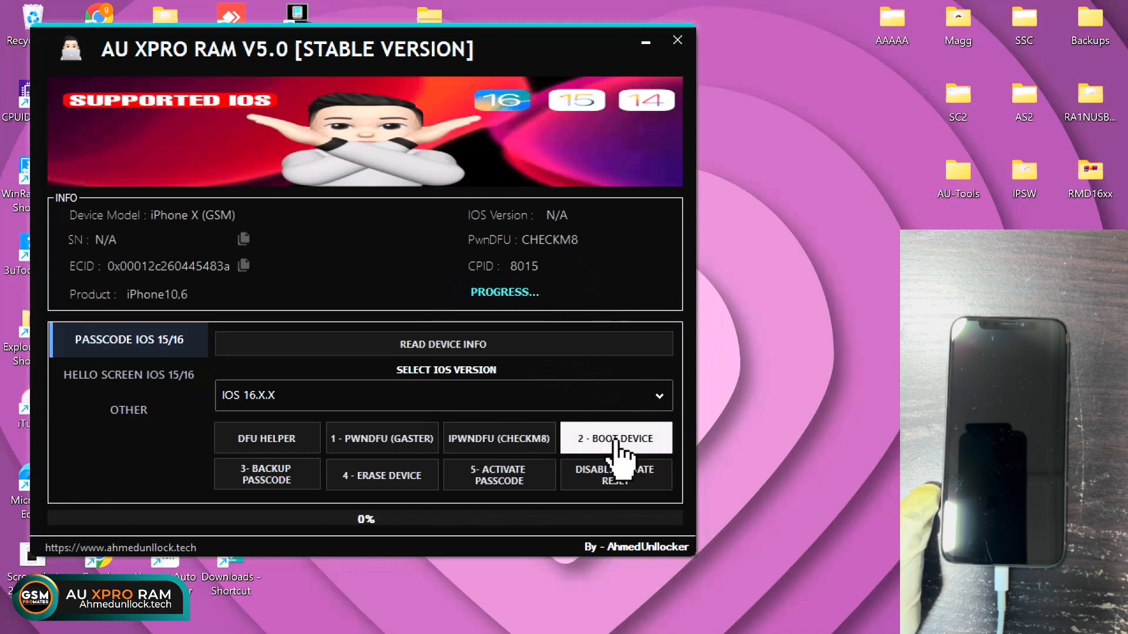
Step: Start 2 - Boot Device, accept the ramdisk download notice, and wait for boot
{"action": "left_click", "coordinate": [615, 438]}
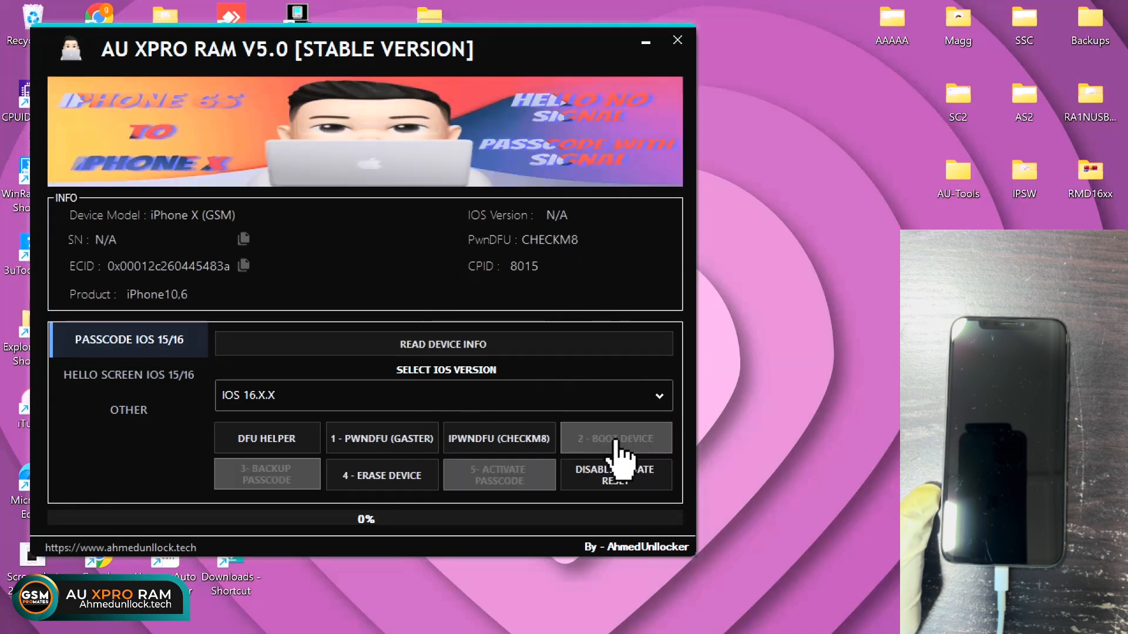
{"action": "left_click", "coordinate": [615, 439]}
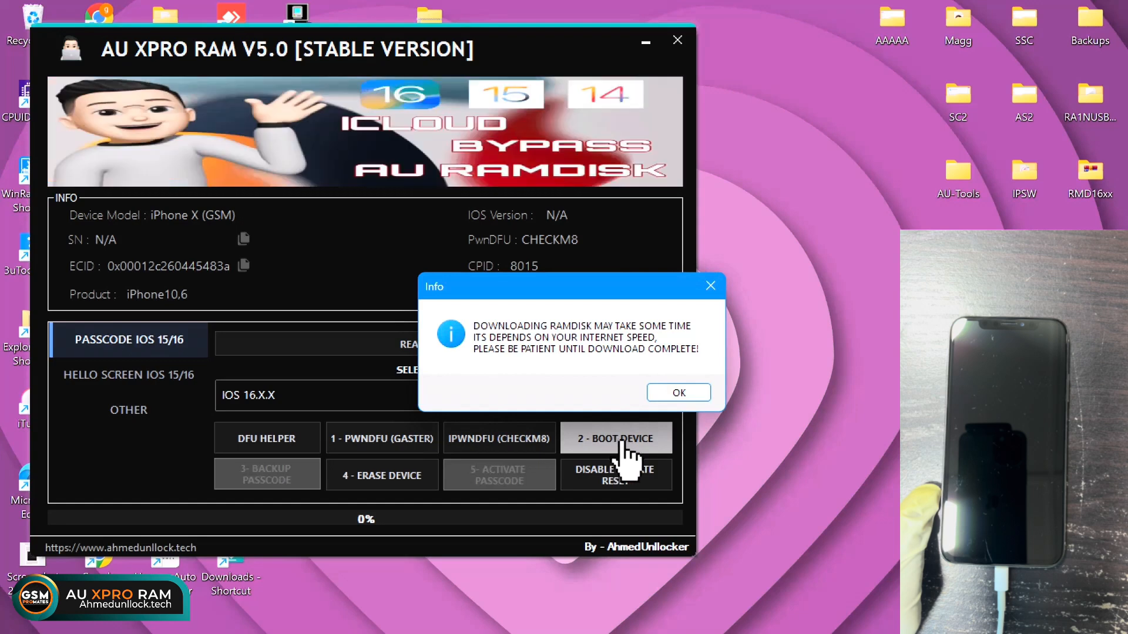
{"action": "left_click", "coordinate": [677, 392]}
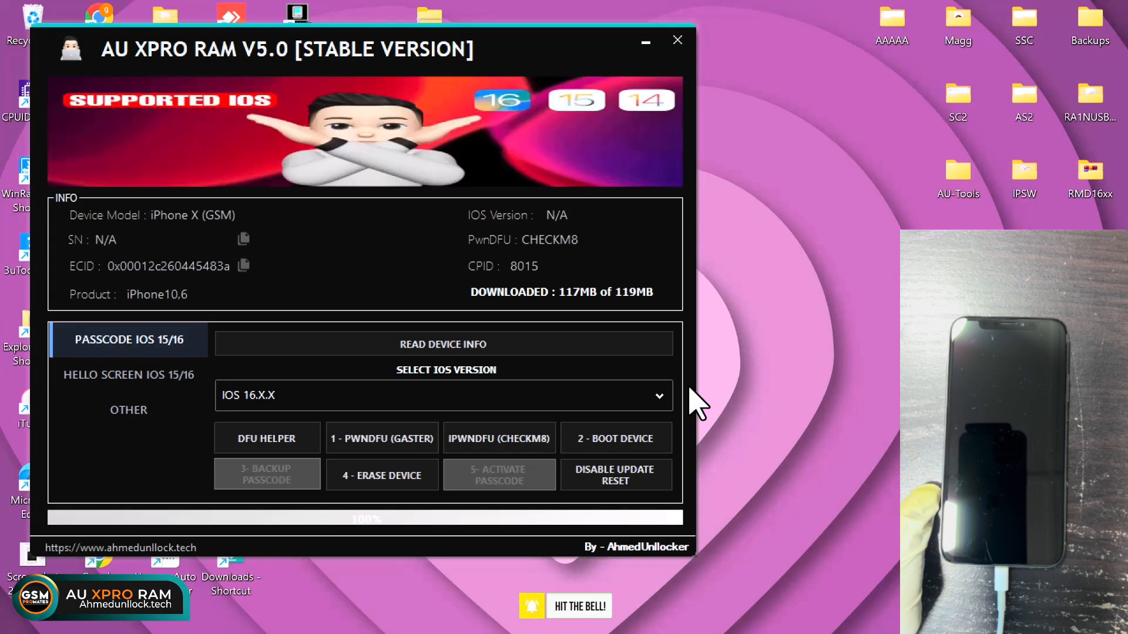
{"action": "left_click", "coordinate": [615, 438]}
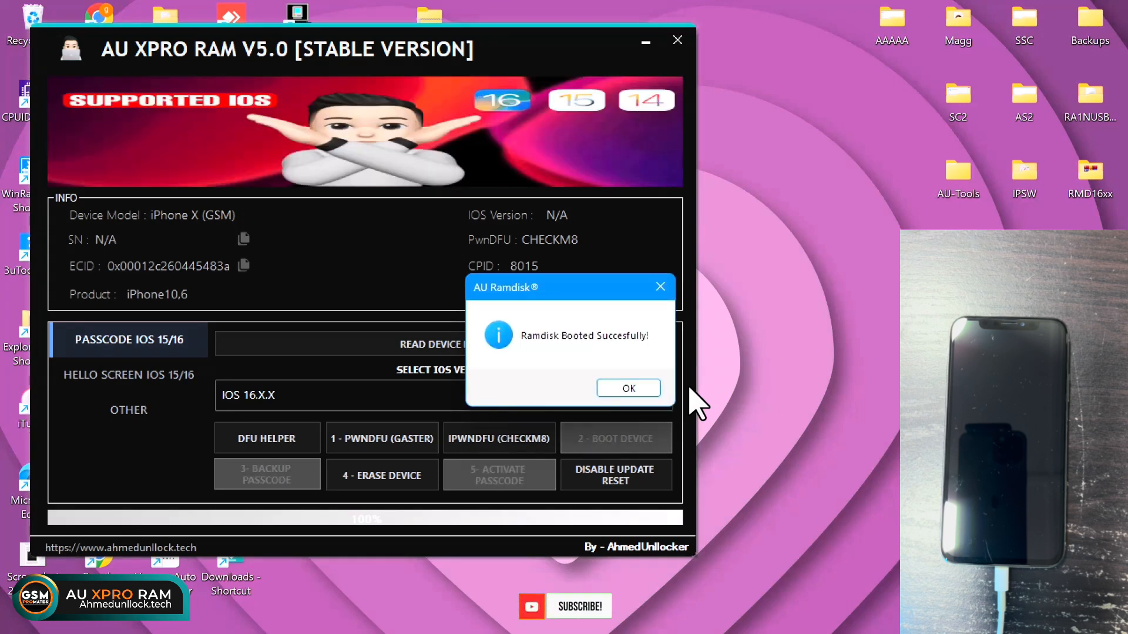
Step: Dismiss the Ramdisk Booted dialog and start 3 - Backup Passcode
{"action": "left_click", "coordinate": [627, 387]}
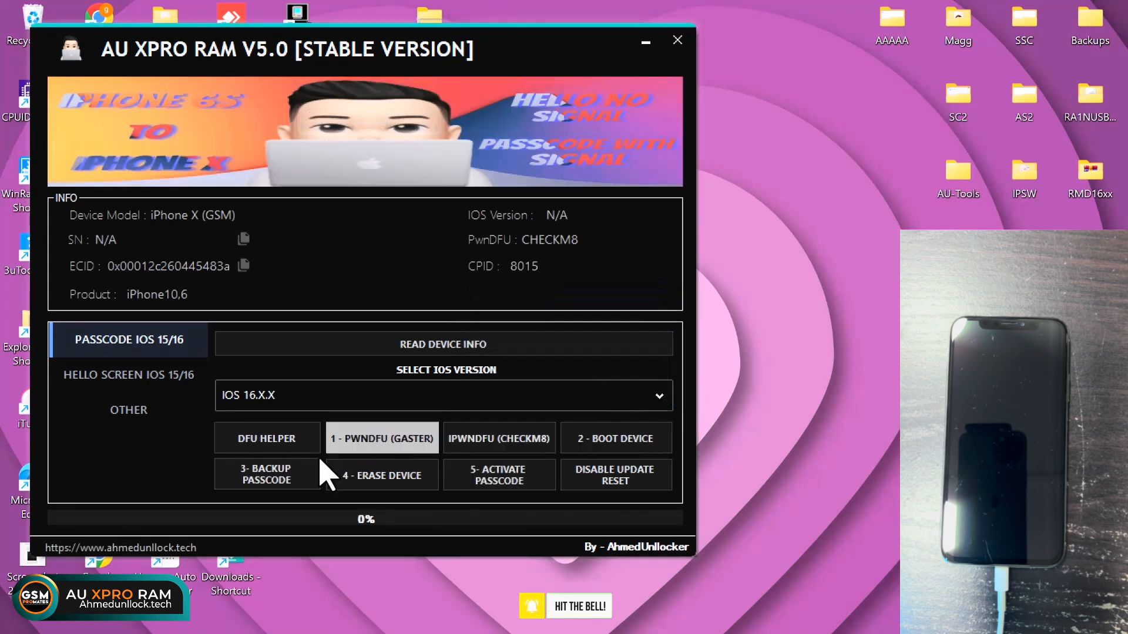
{"action": "left_click", "coordinate": [266, 474]}
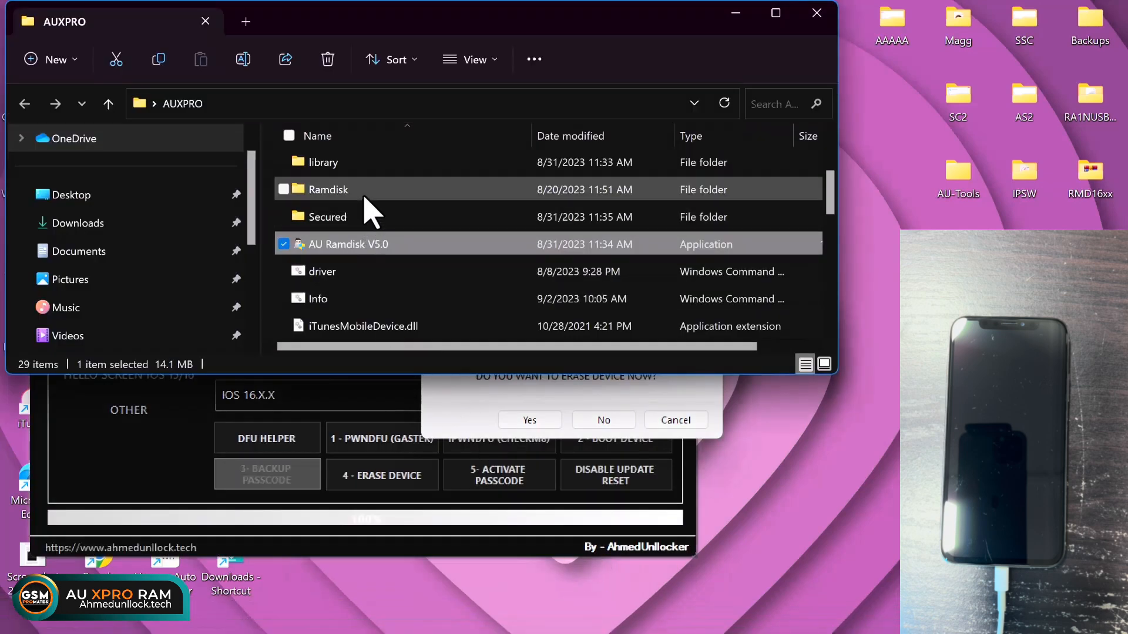
Step: Browse the 0x00012c260445483a backup zip in AUXPRO's Backups folder down to iTunes_Control > iTunes
{"action": "scroll", "scroll_direction": "up", "scroll_amount": 3}
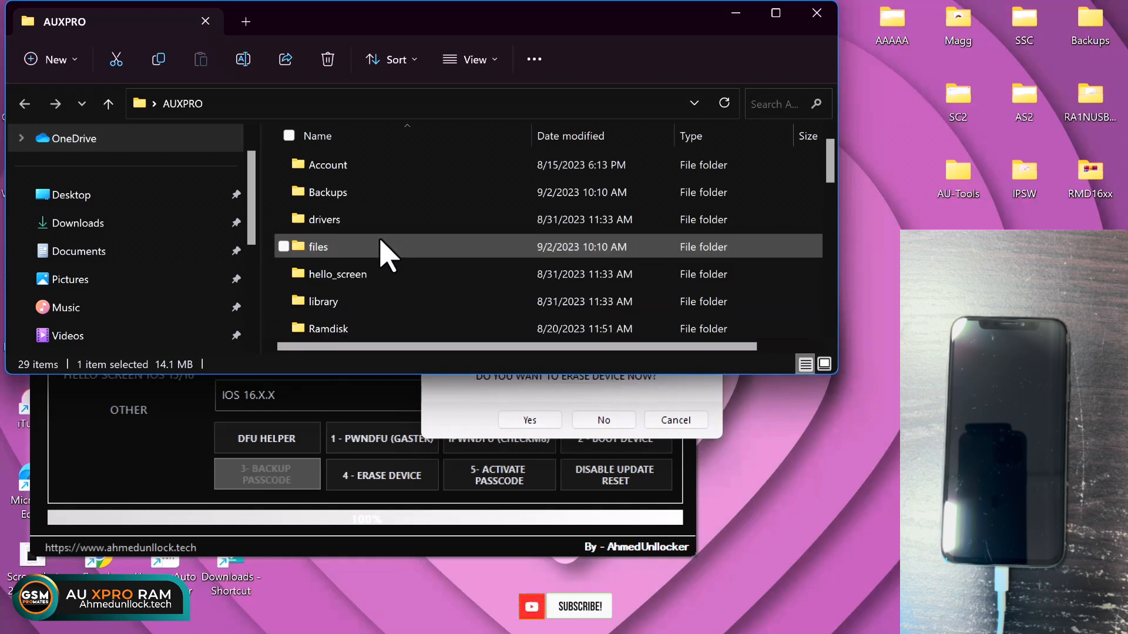
{"action": "double_click", "coordinate": [327, 192]}
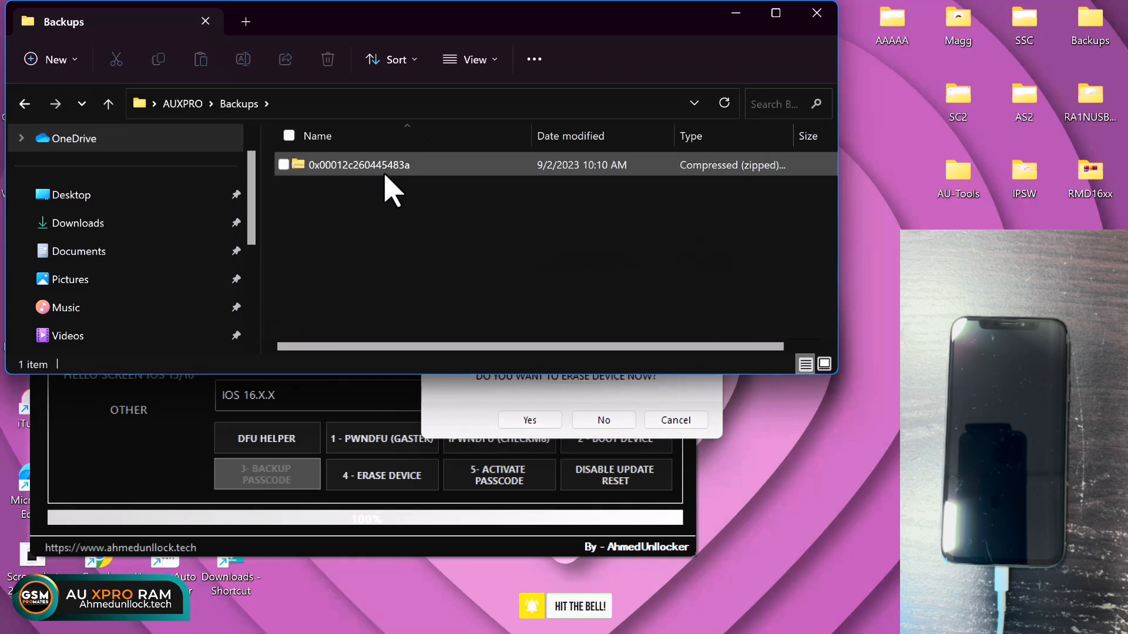
{"action": "double_click", "coordinate": [358, 164]}
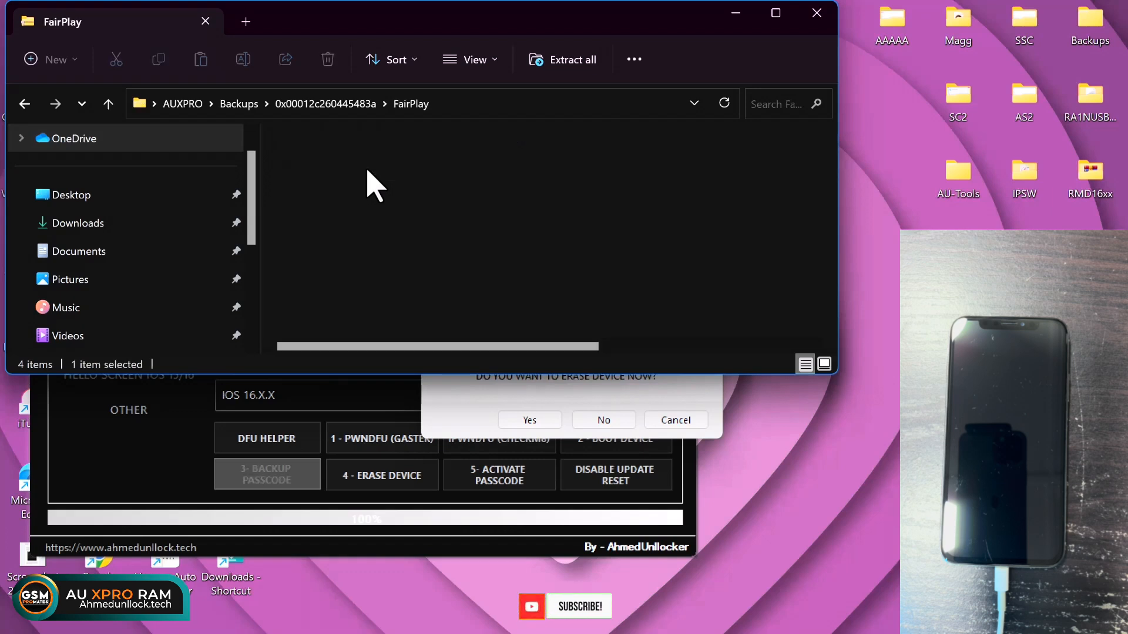
{"action": "double_click", "coordinate": [374, 180]}
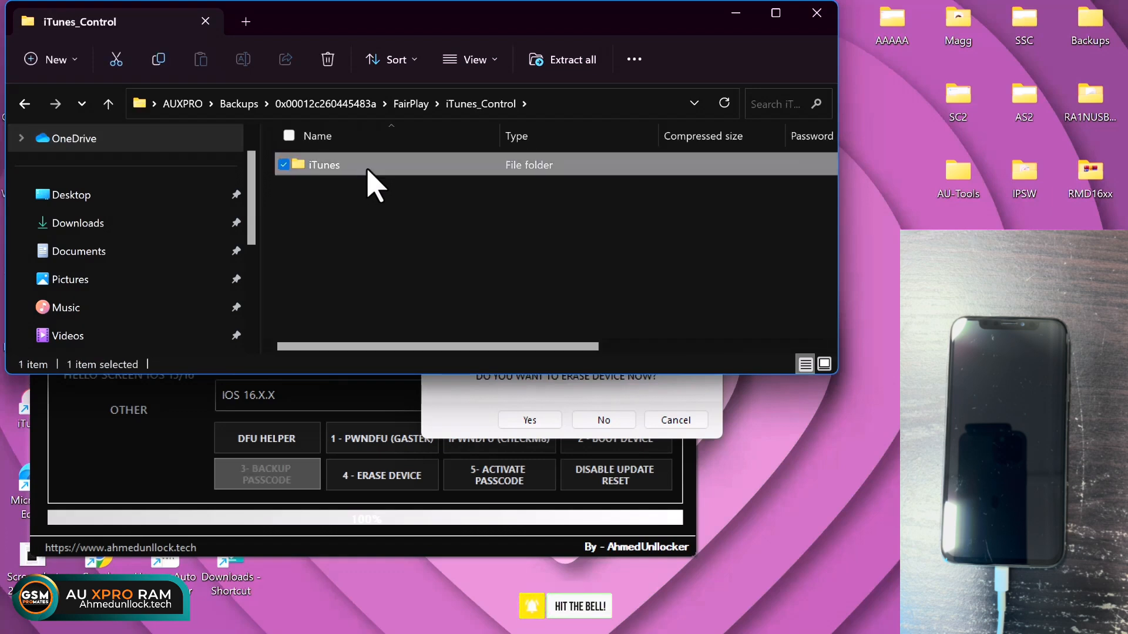
{"action": "double_click", "coordinate": [323, 164]}
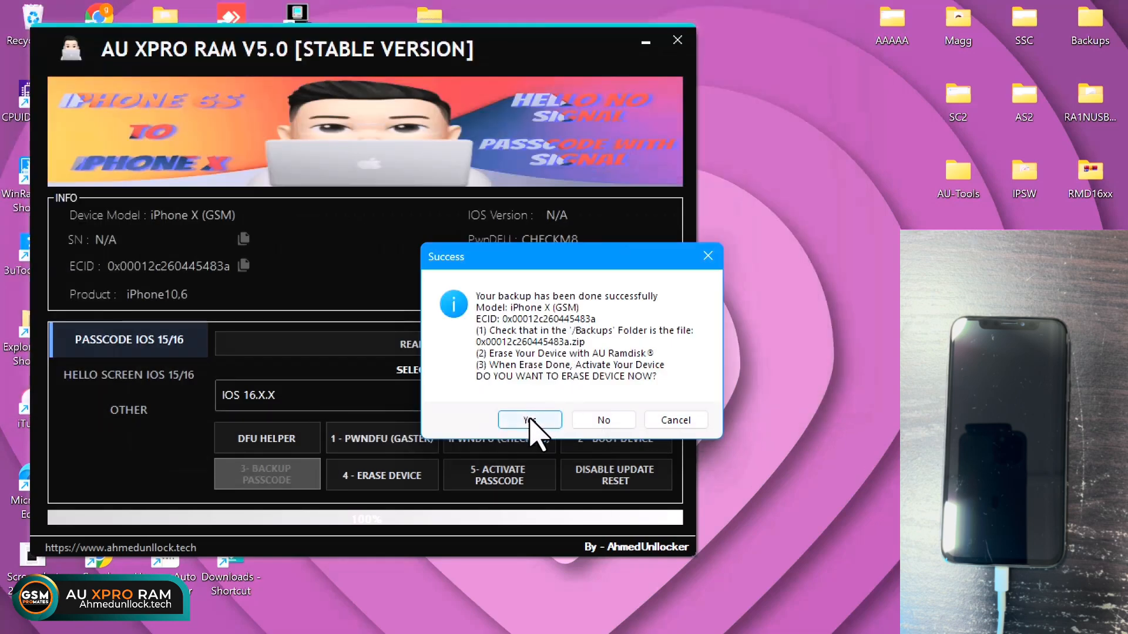
Step: Confirm erasing the iPhone X and dismiss the 'Device Successfully Erased!' message
{"action": "left_click", "coordinate": [530, 420]}
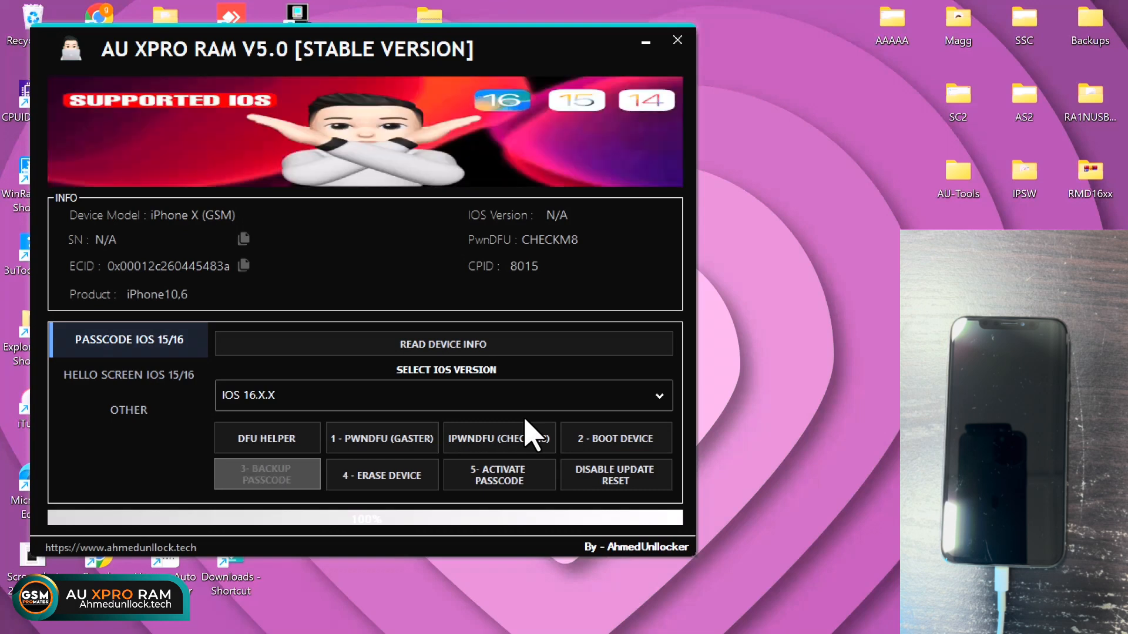
{"action": "left_click", "coordinate": [382, 475]}
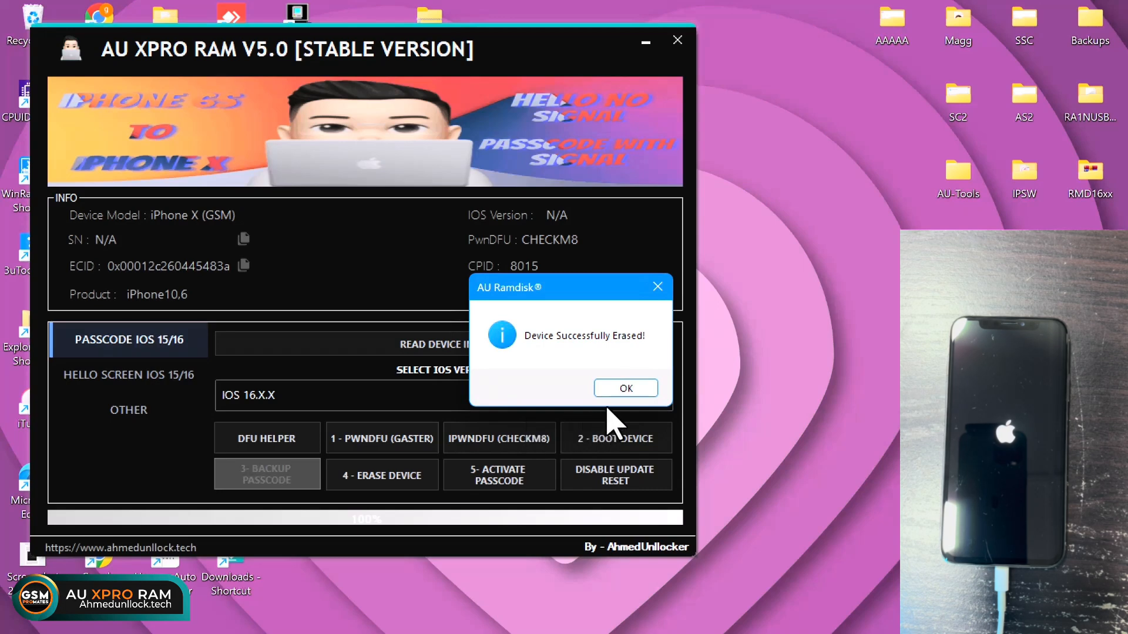
{"action": "left_click", "coordinate": [625, 388]}
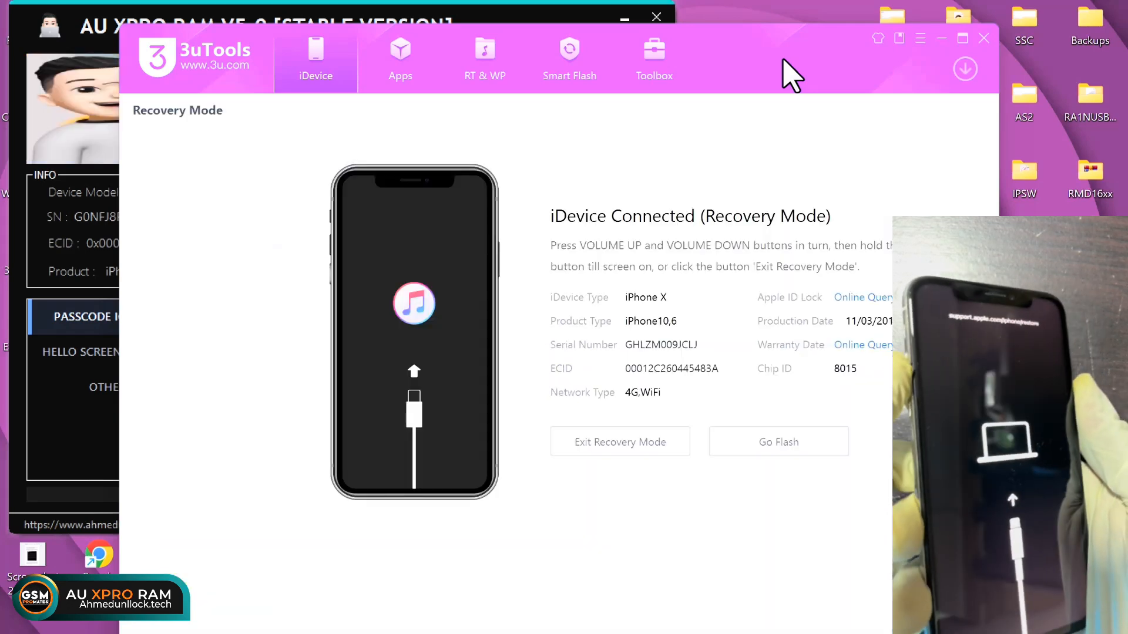
{"action": "mouse_move", "coordinate": [790, 78]}
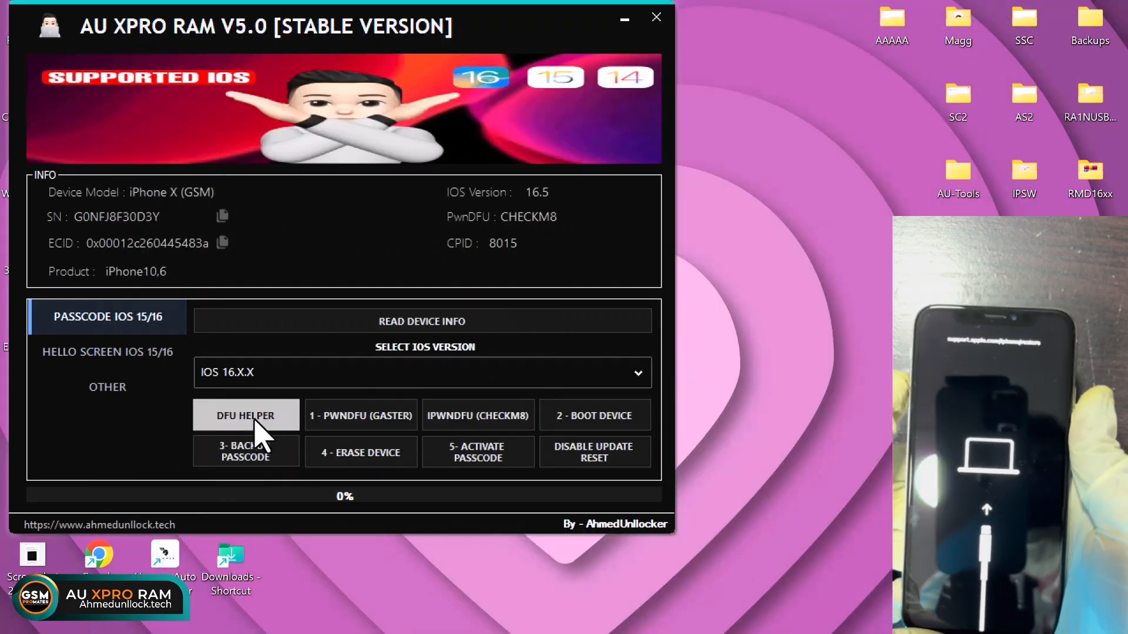
Step: Use DFU Helper's START guide to re-enter DFU mode, then dismiss the success dialog
{"action": "left_click", "coordinate": [246, 416]}
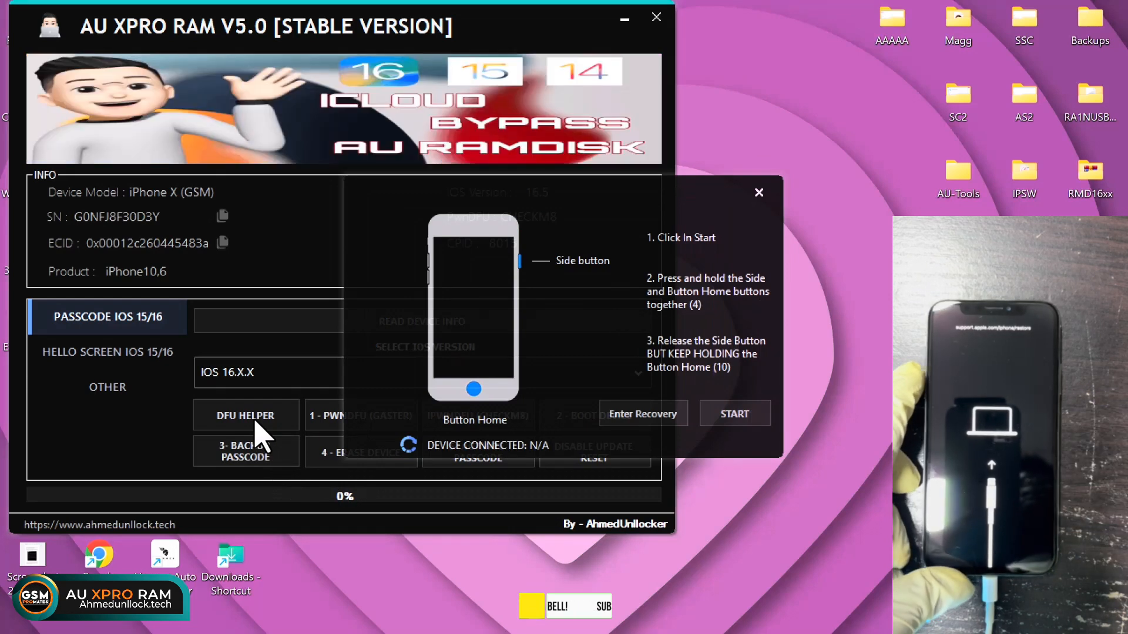
{"action": "mouse_move", "coordinate": [500, 400]}
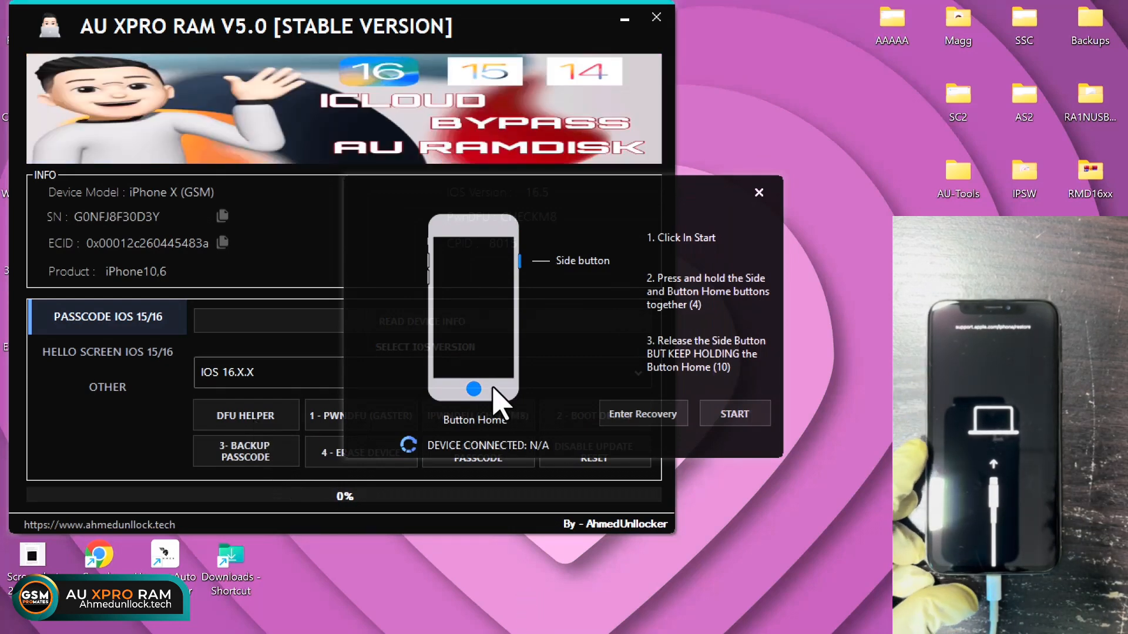
{"action": "left_click", "coordinate": [734, 413]}
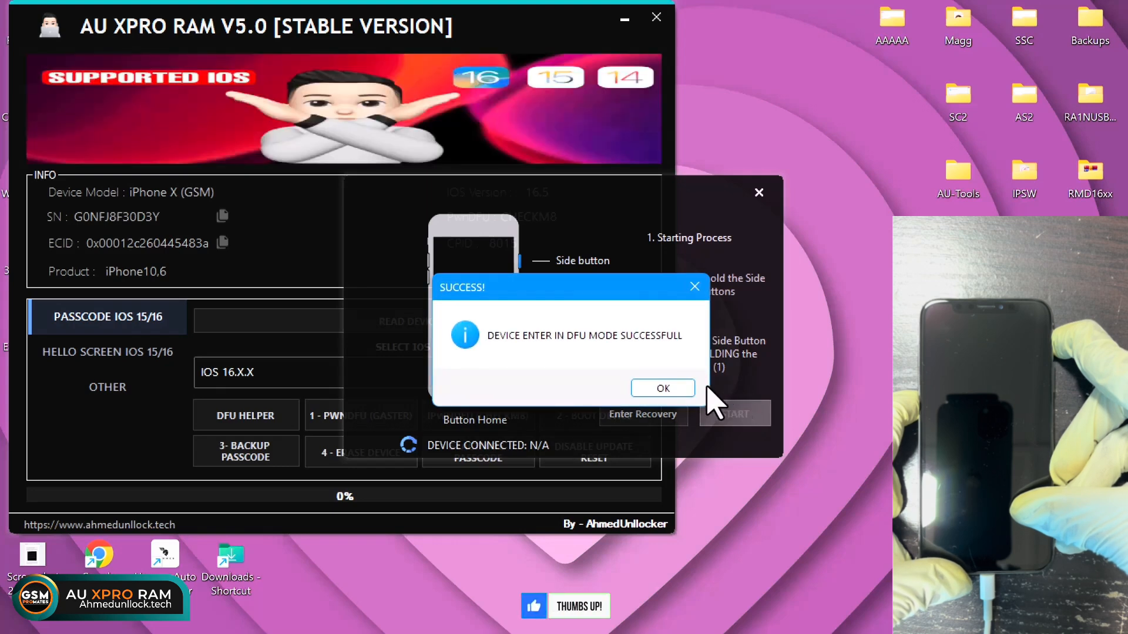
{"action": "left_click", "coordinate": [662, 388]}
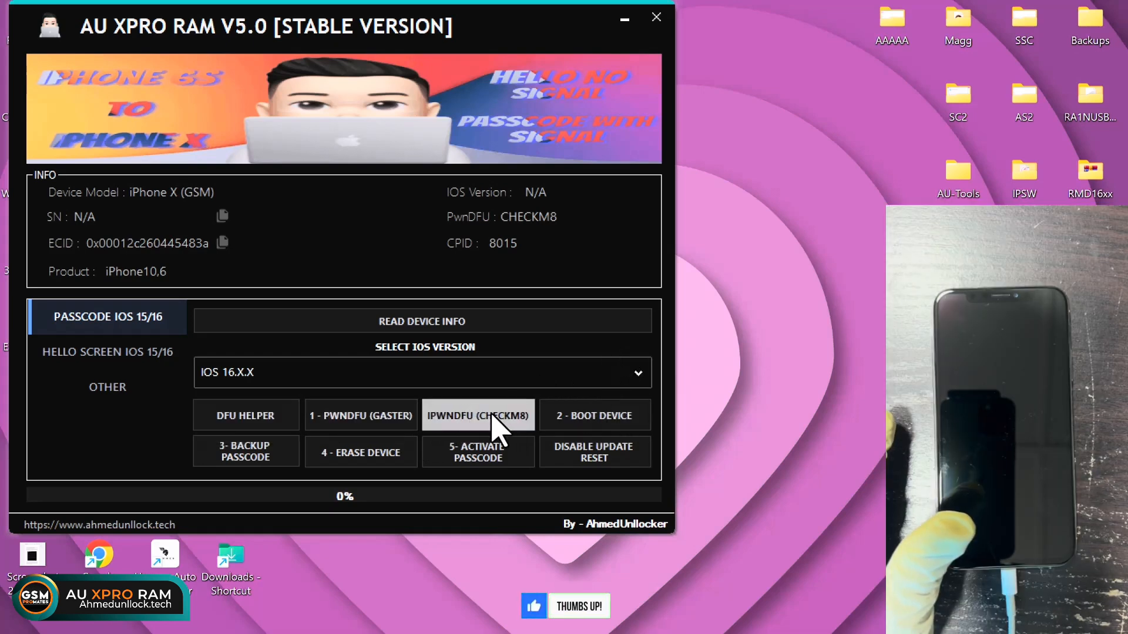
Step: Run the checkm8 exploit to put the iPhone X into pwned DFU and dismiss the success message
{"action": "left_click", "coordinate": [477, 415]}
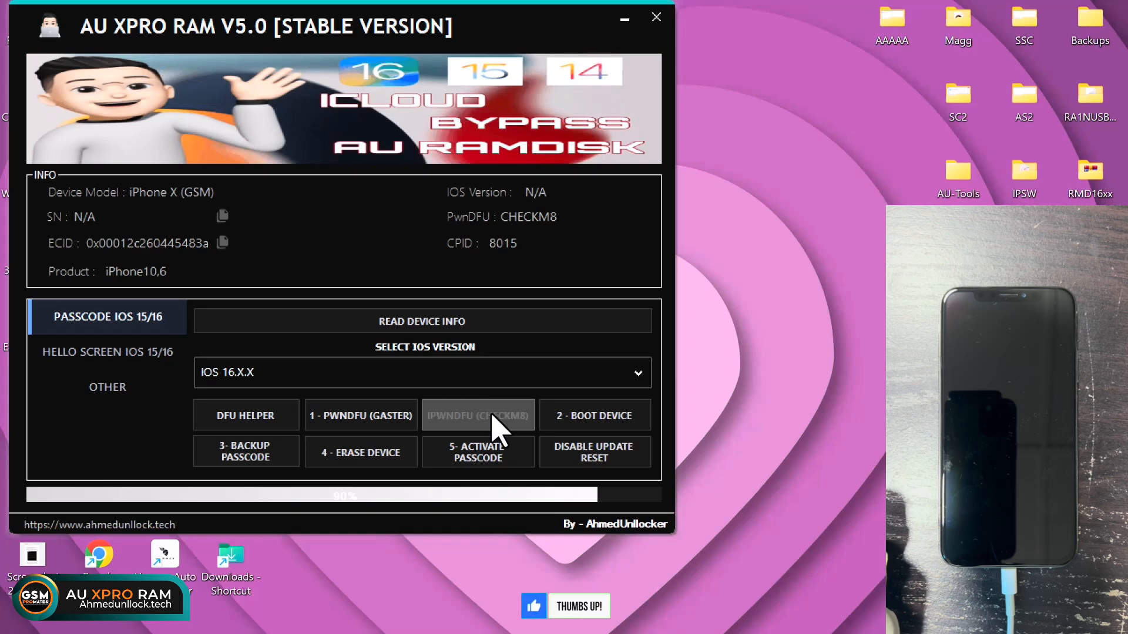
{"action": "left_click", "coordinate": [478, 416]}
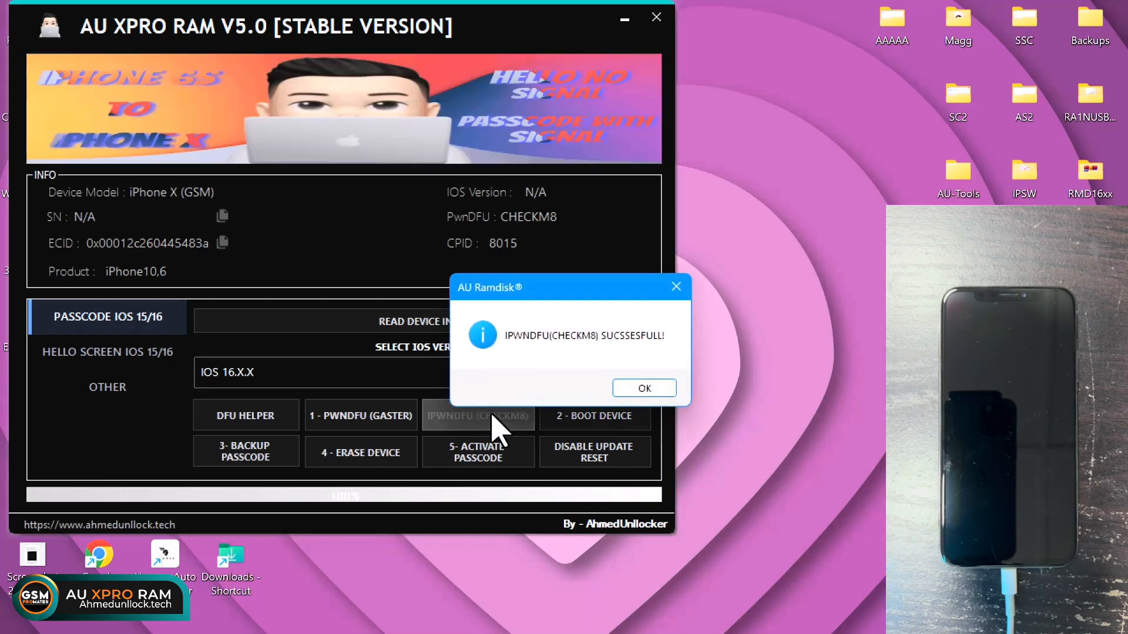
{"action": "left_click", "coordinate": [643, 387]}
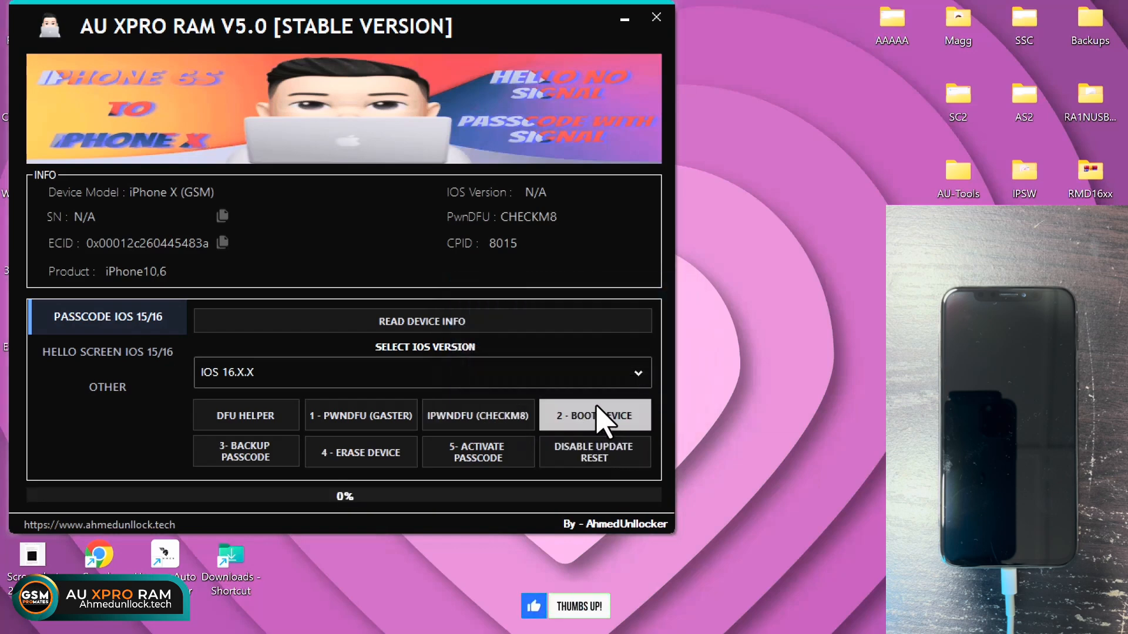
Step: Boot the ramdisk onto the iPhone X and dismiss 'Ramdisk Booted Successfully!'
{"action": "left_click", "coordinate": [594, 415]}
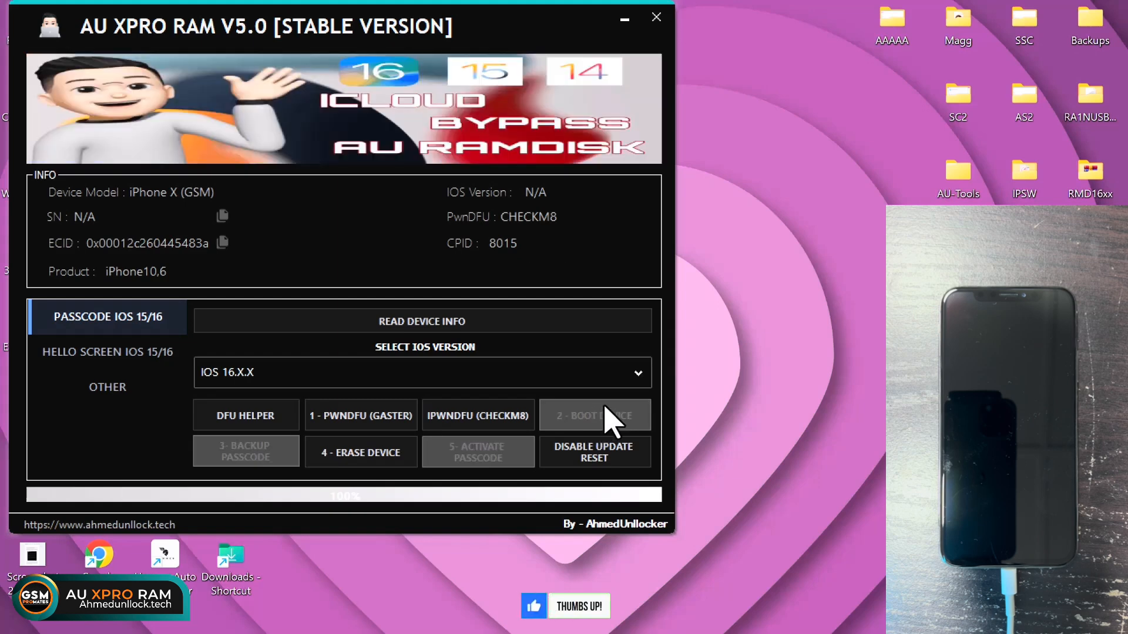
{"action": "mouse_move", "coordinate": [655, 403]}
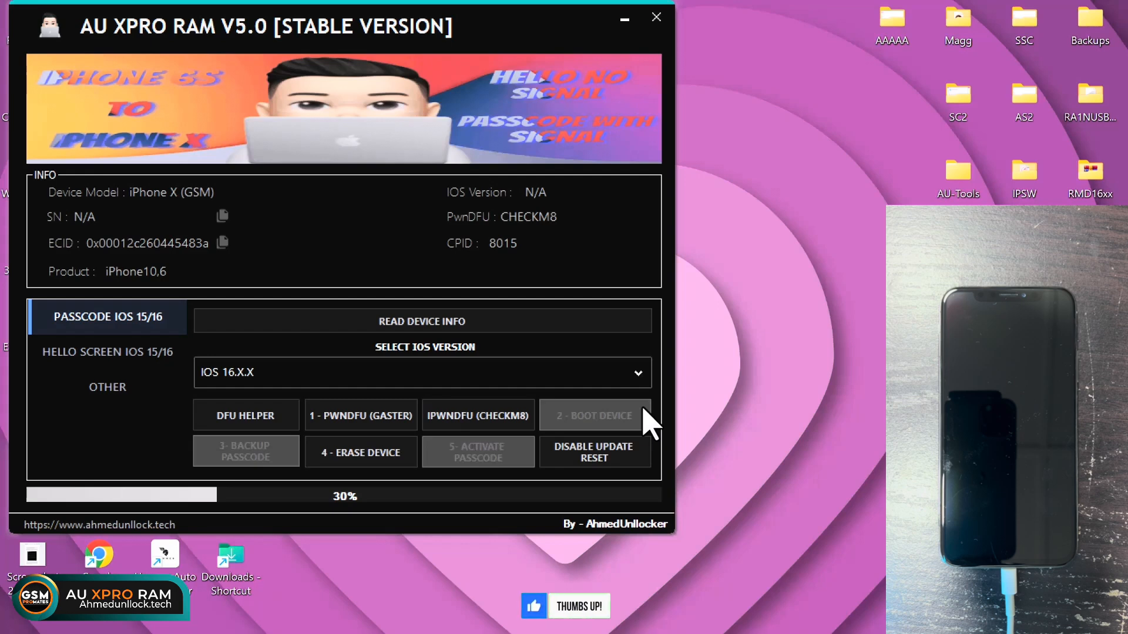
{"action": "mouse_move", "coordinate": [705, 403]}
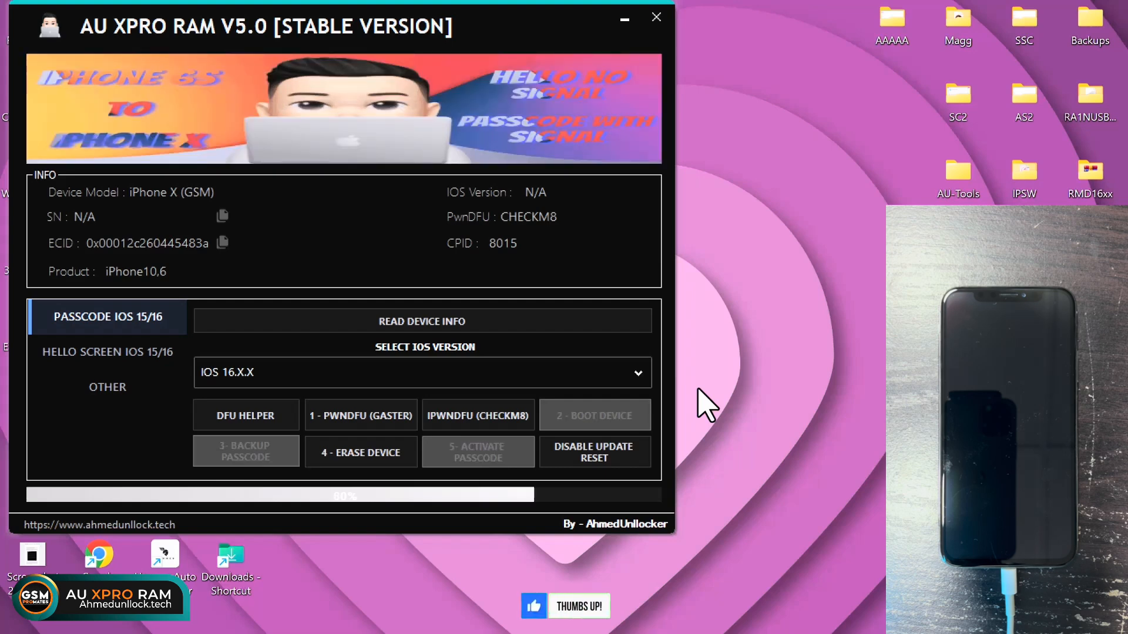
{"action": "mouse_move", "coordinate": [680, 399]}
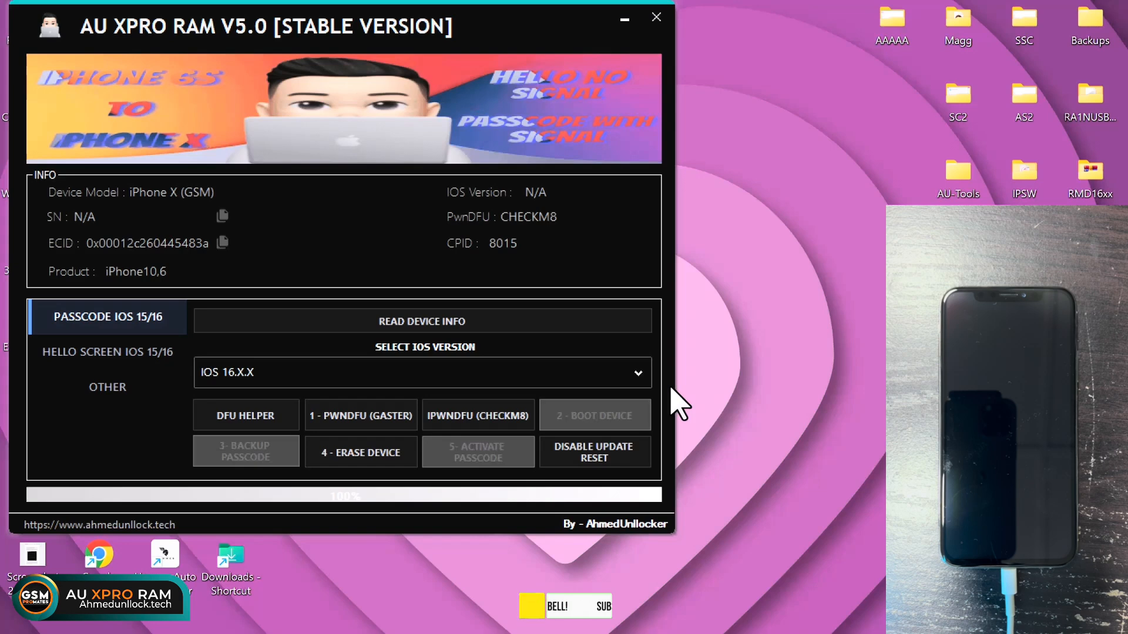
{"action": "mouse_move", "coordinate": [708, 400]}
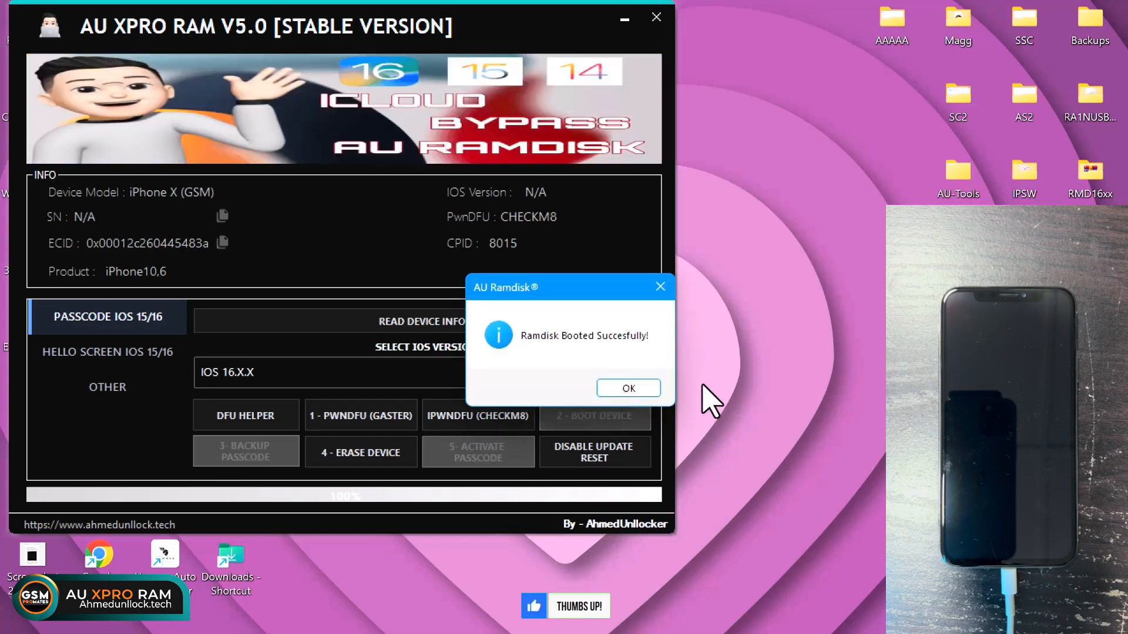
{"action": "left_click", "coordinate": [626, 388]}
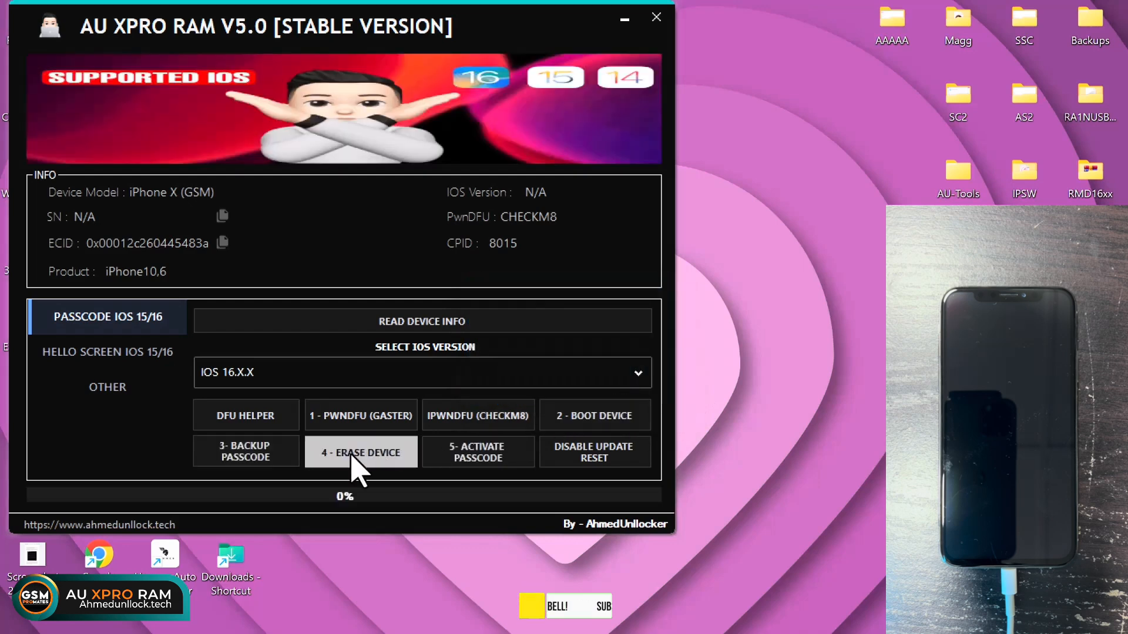
{"action": "mouse_move", "coordinate": [477, 452]}
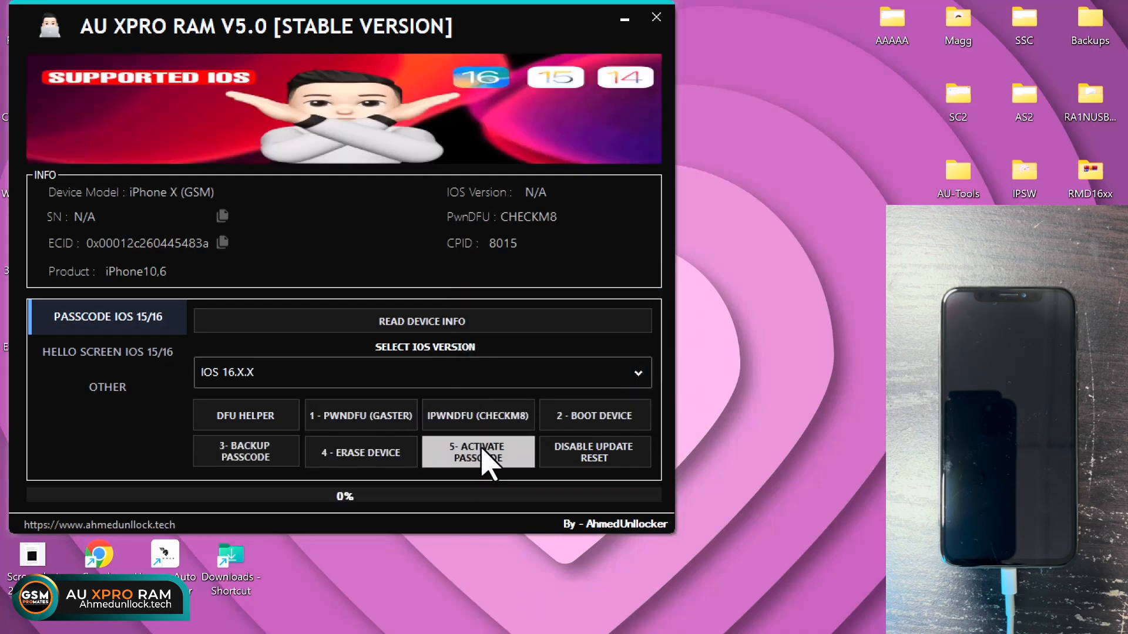
Step: Run passcode activation on the iPhone X and close the 'Successfully Activated' dialog
{"action": "left_click", "coordinate": [477, 452]}
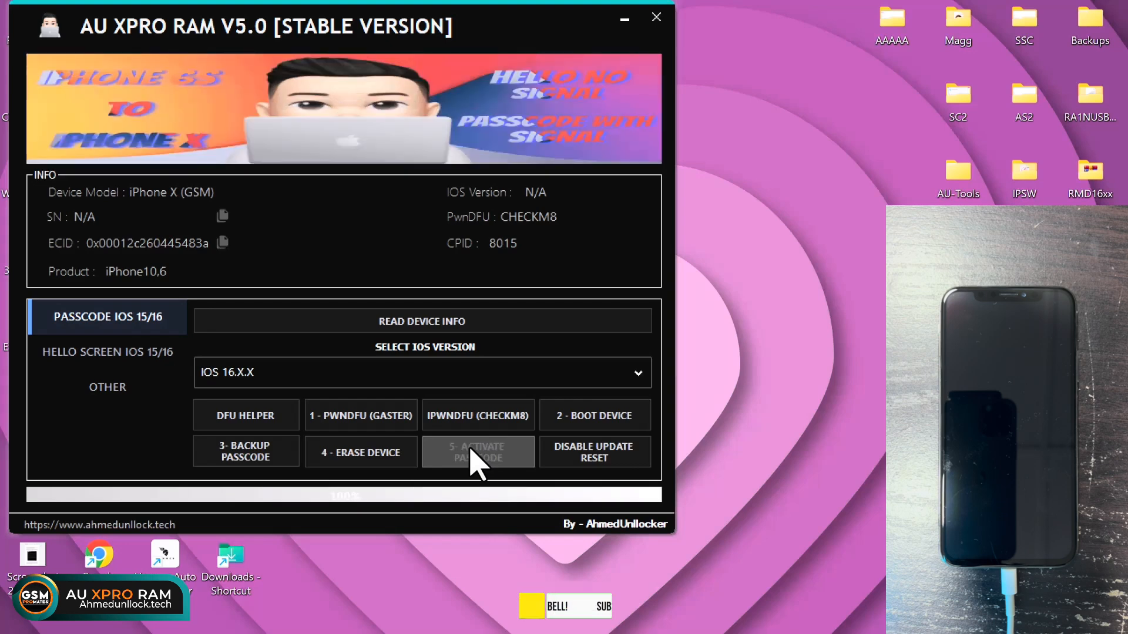
{"action": "left_click", "coordinate": [478, 452]}
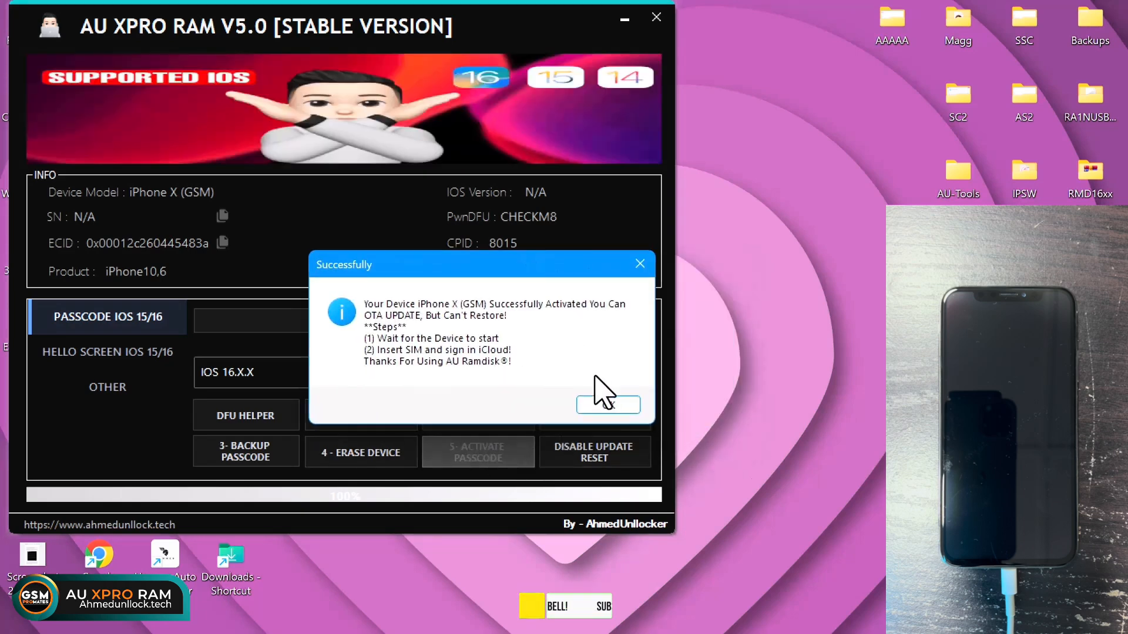
{"action": "left_click", "coordinate": [607, 404]}
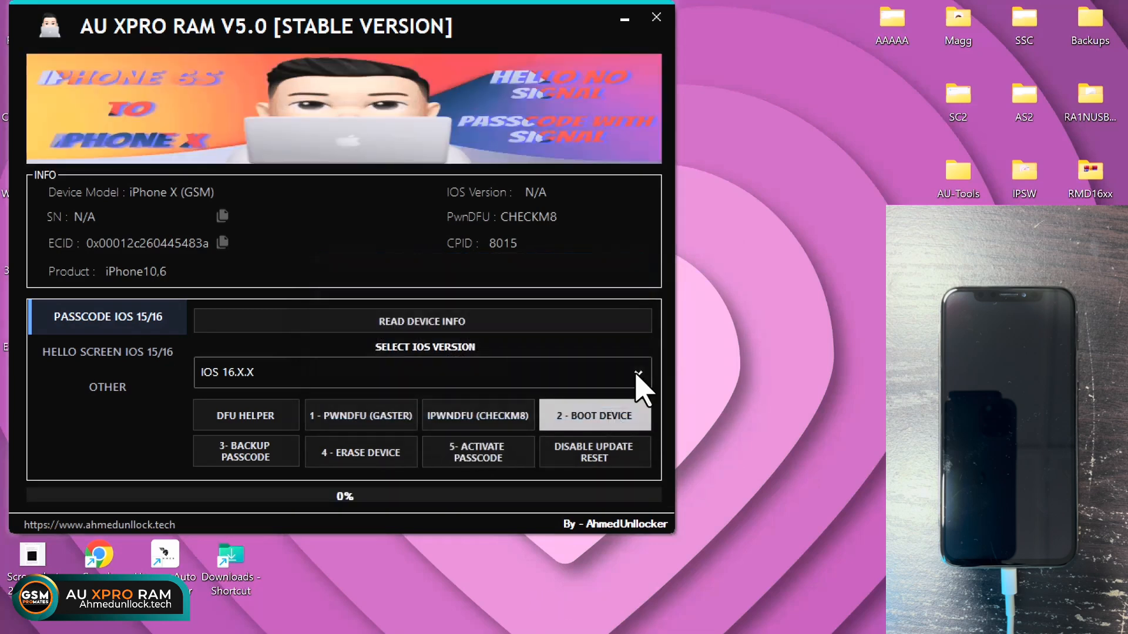